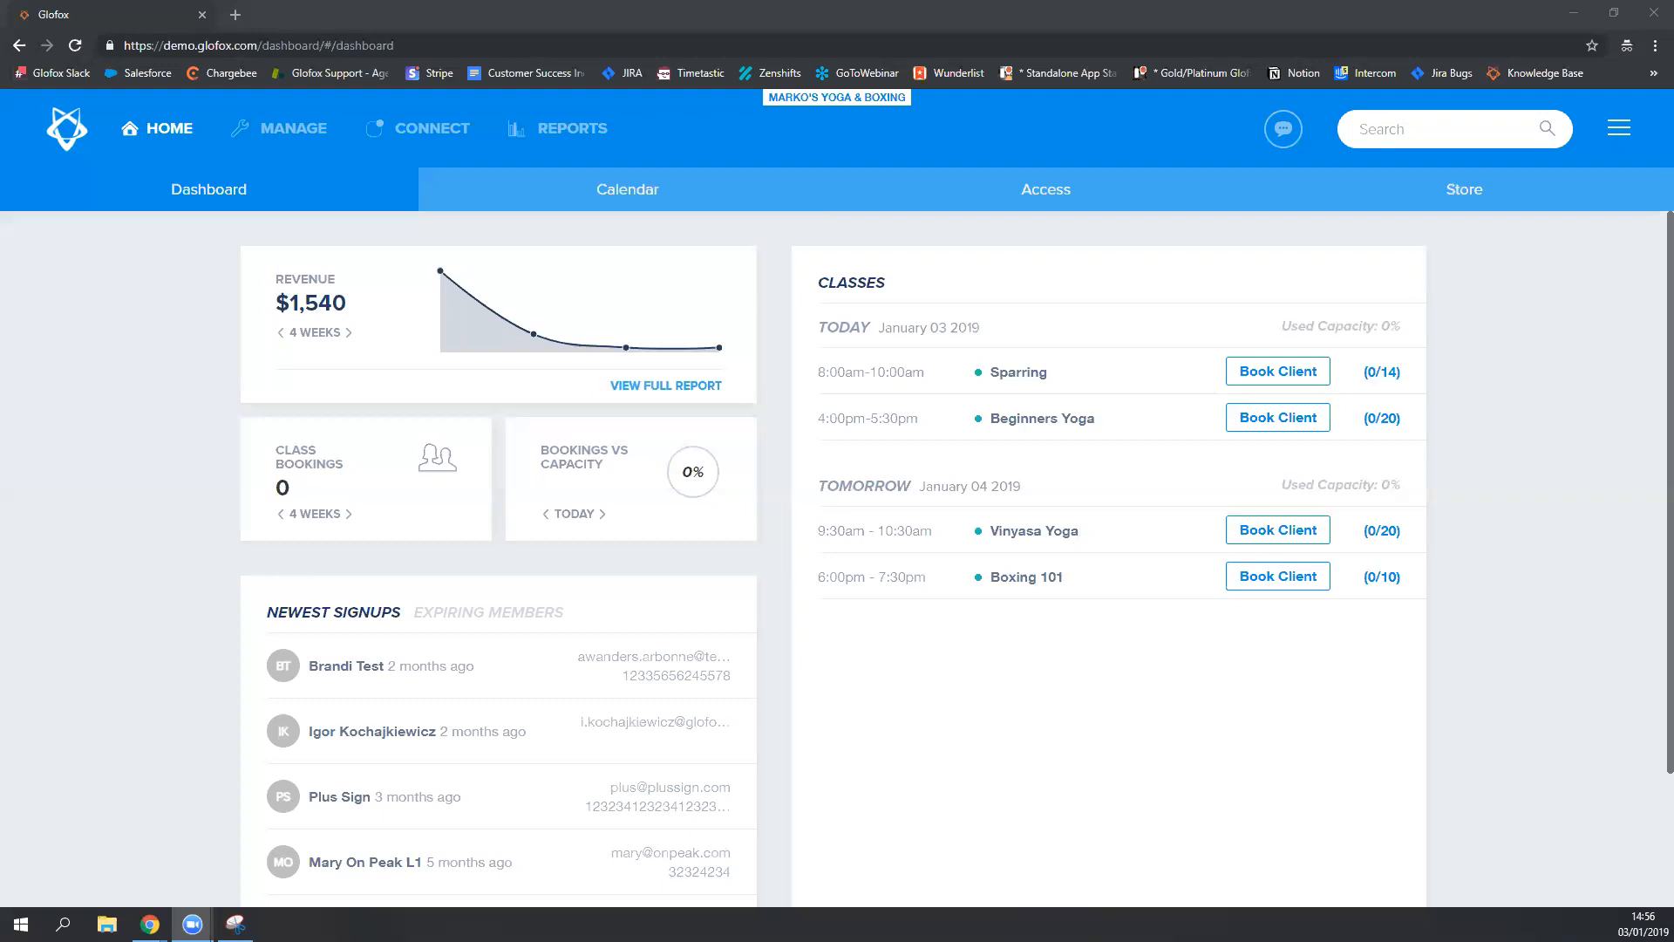
mouse_move(440, 270)
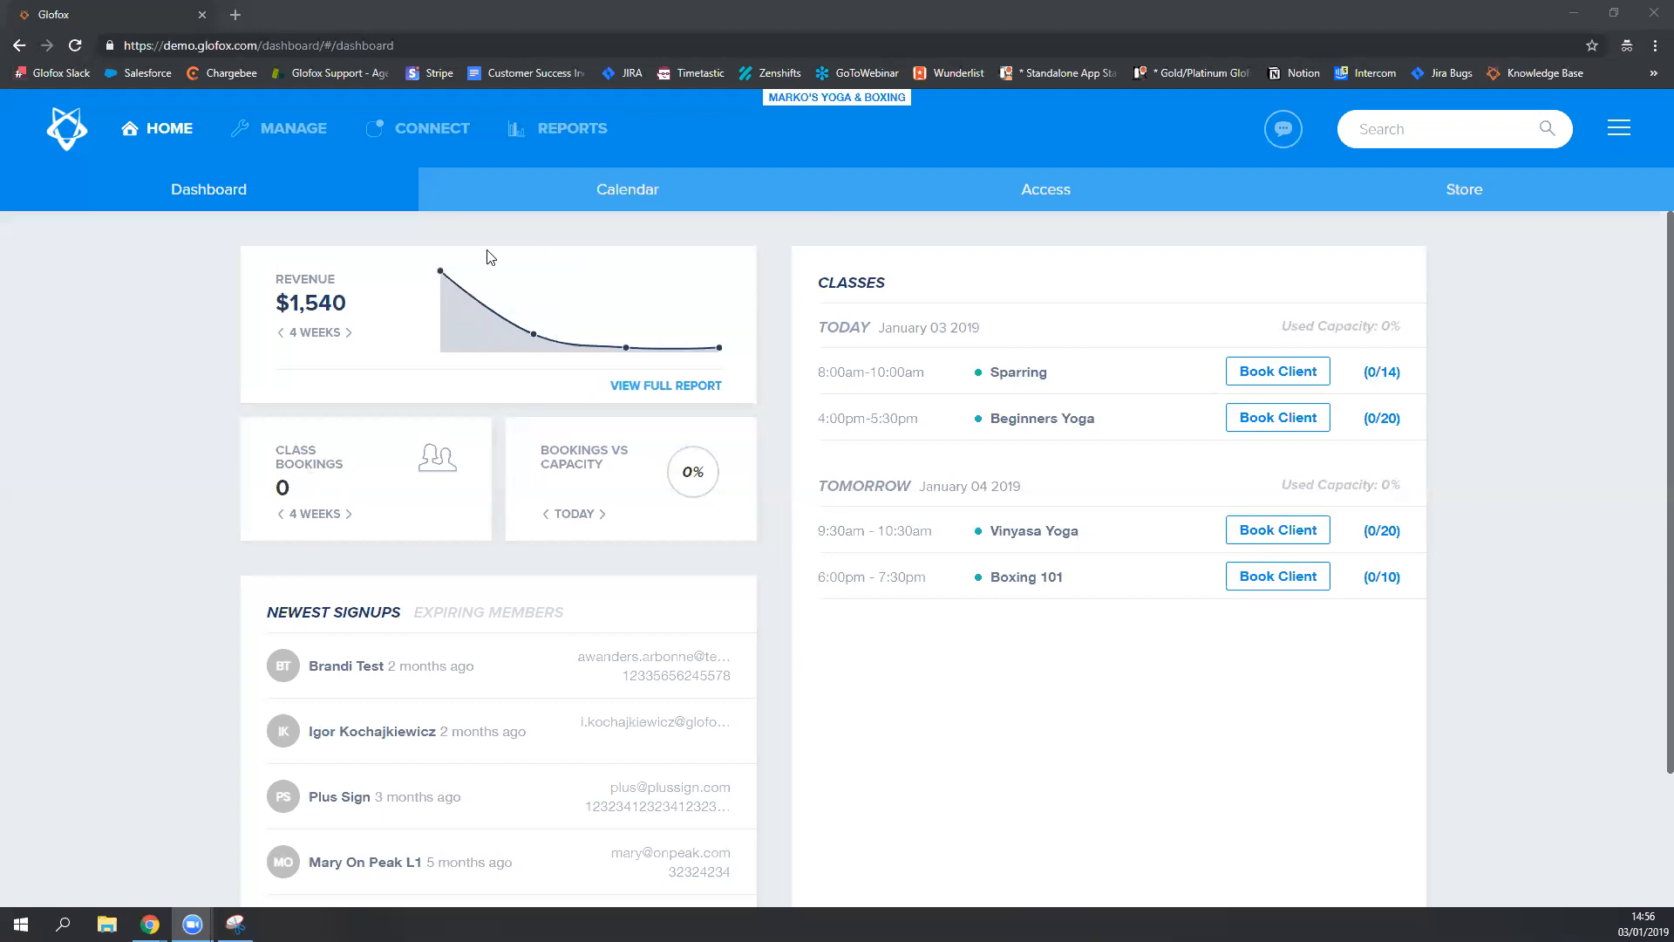
mouse_move(442, 271)
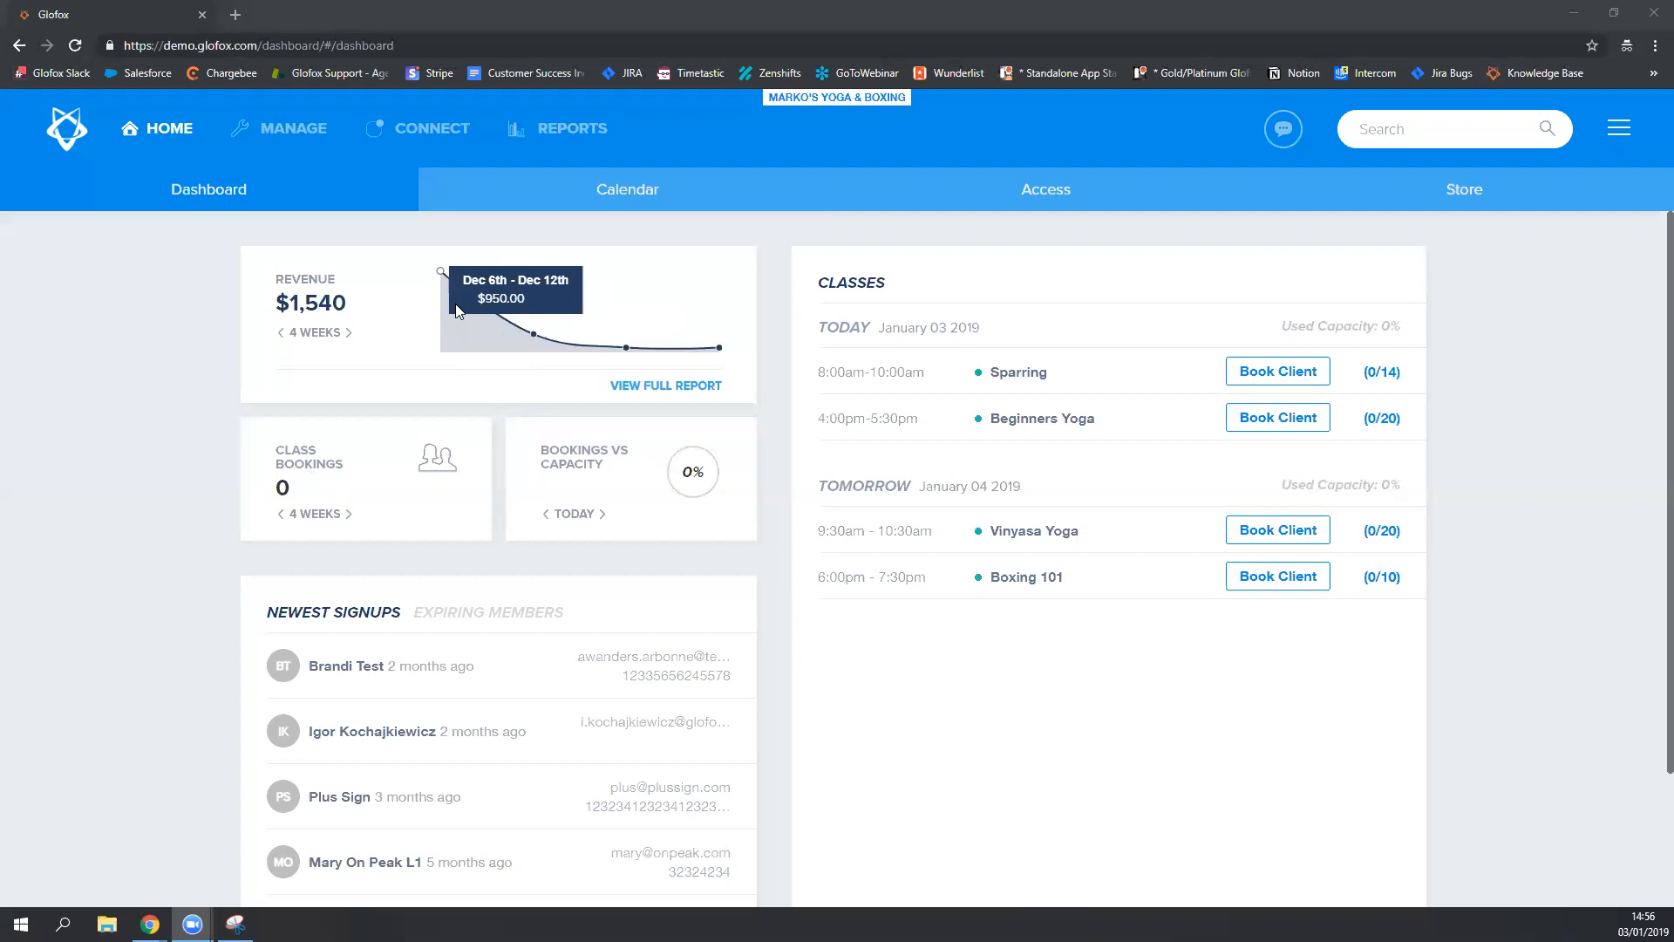
mouse_move(285, 339)
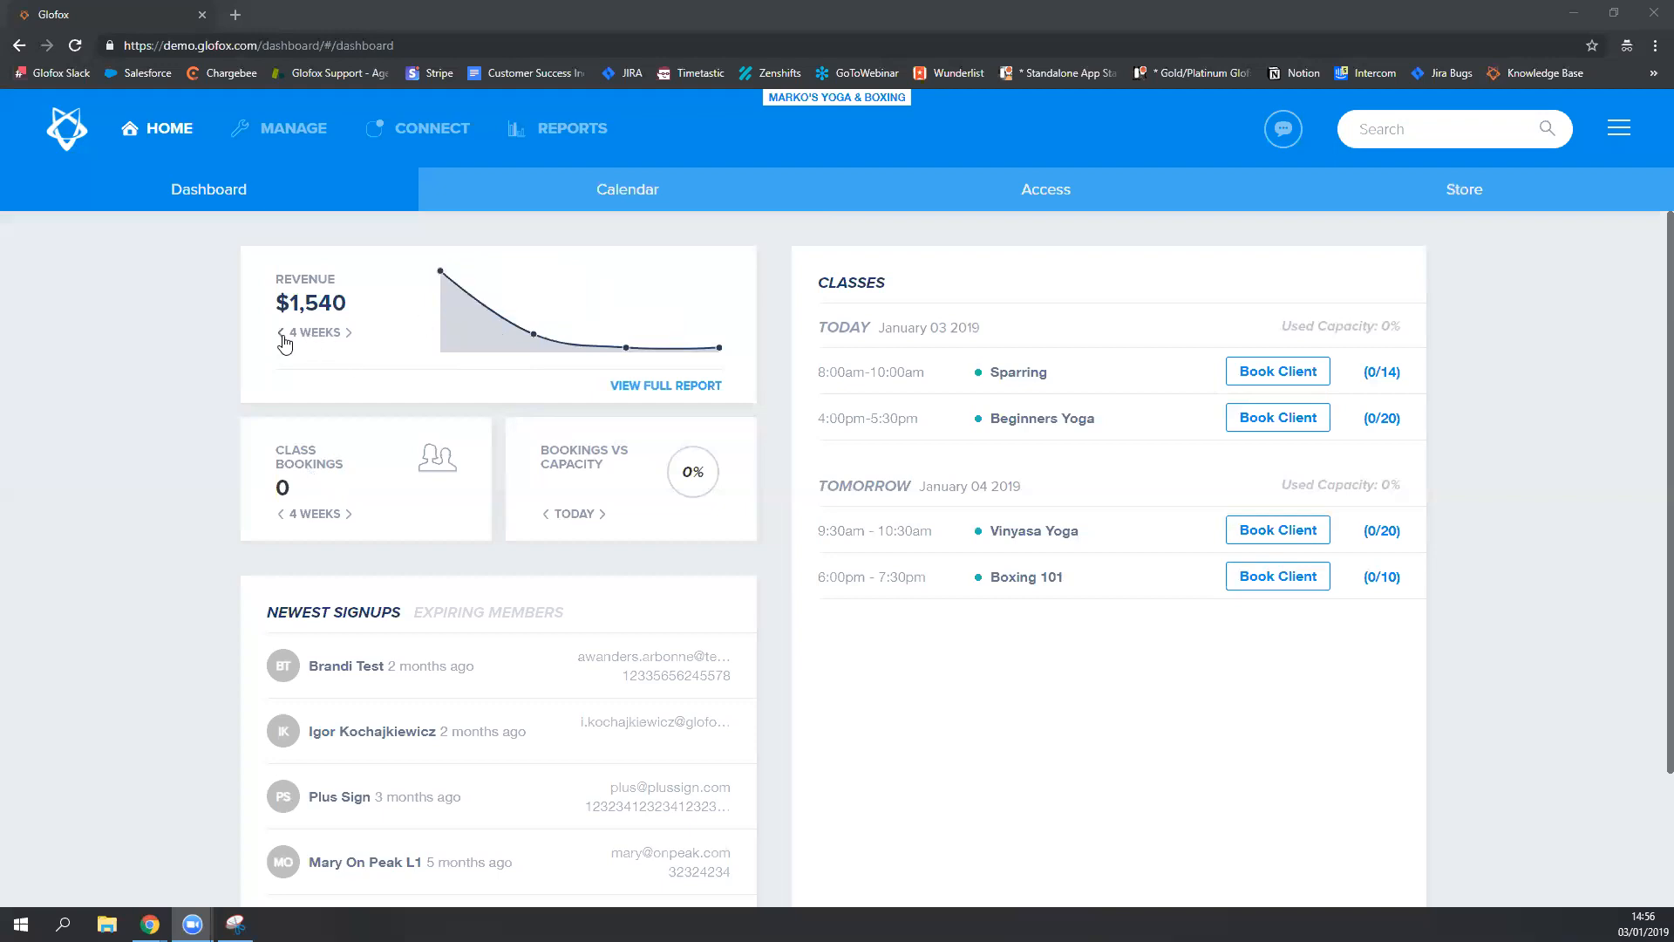
left_click(280, 332)
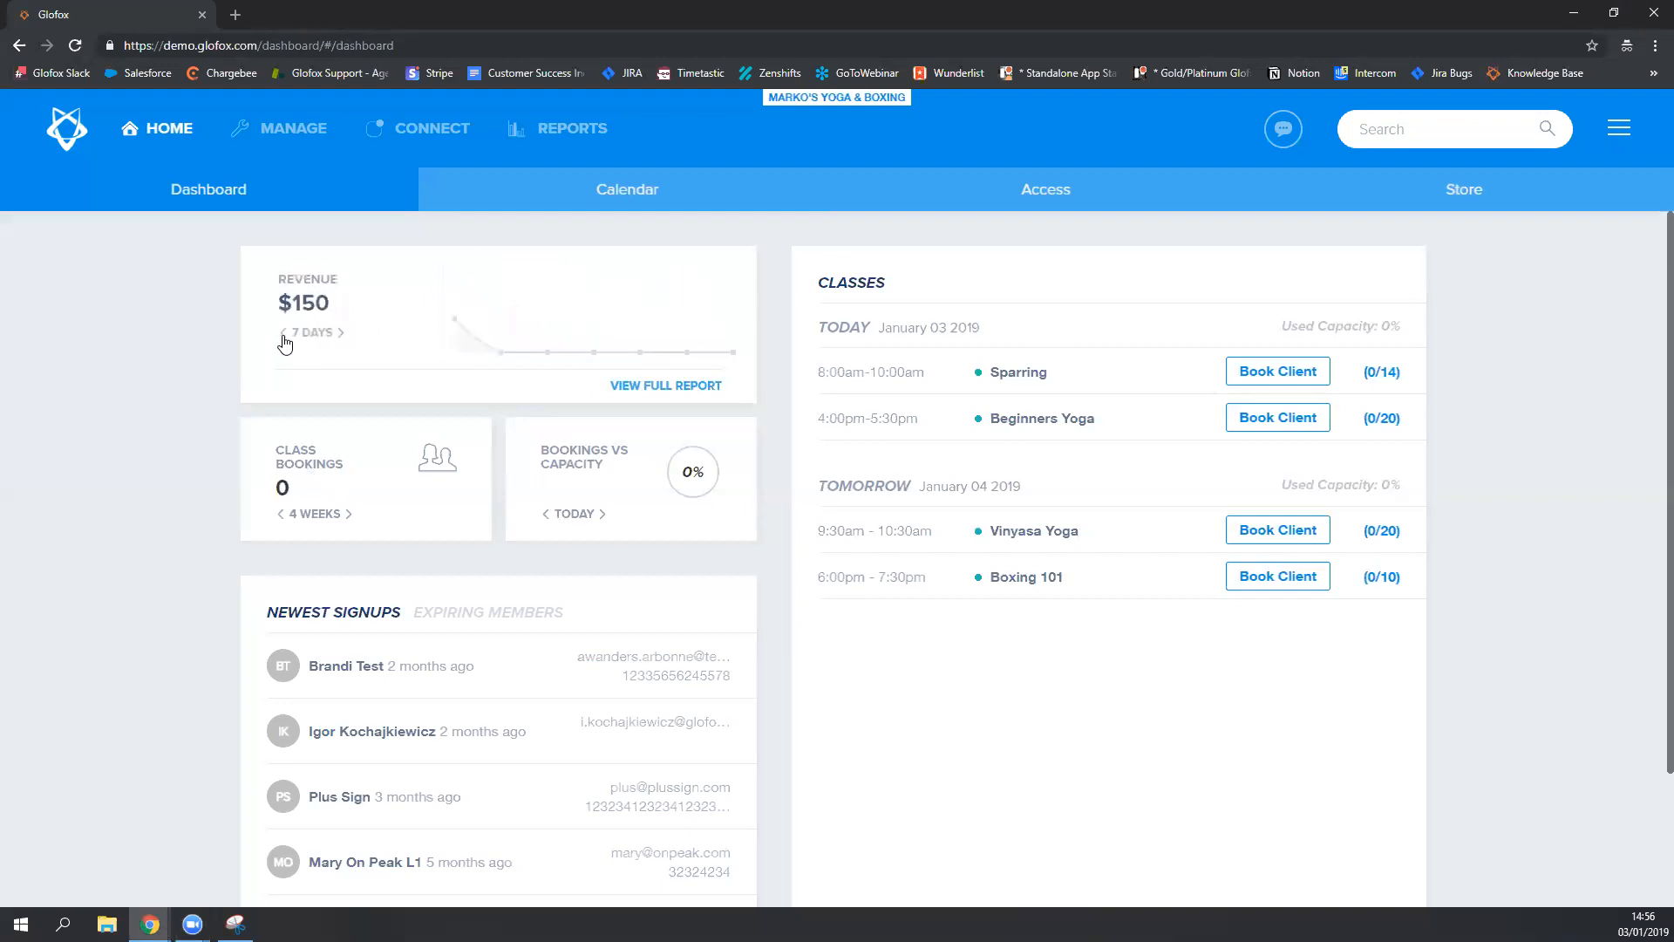
left_click(342, 332)
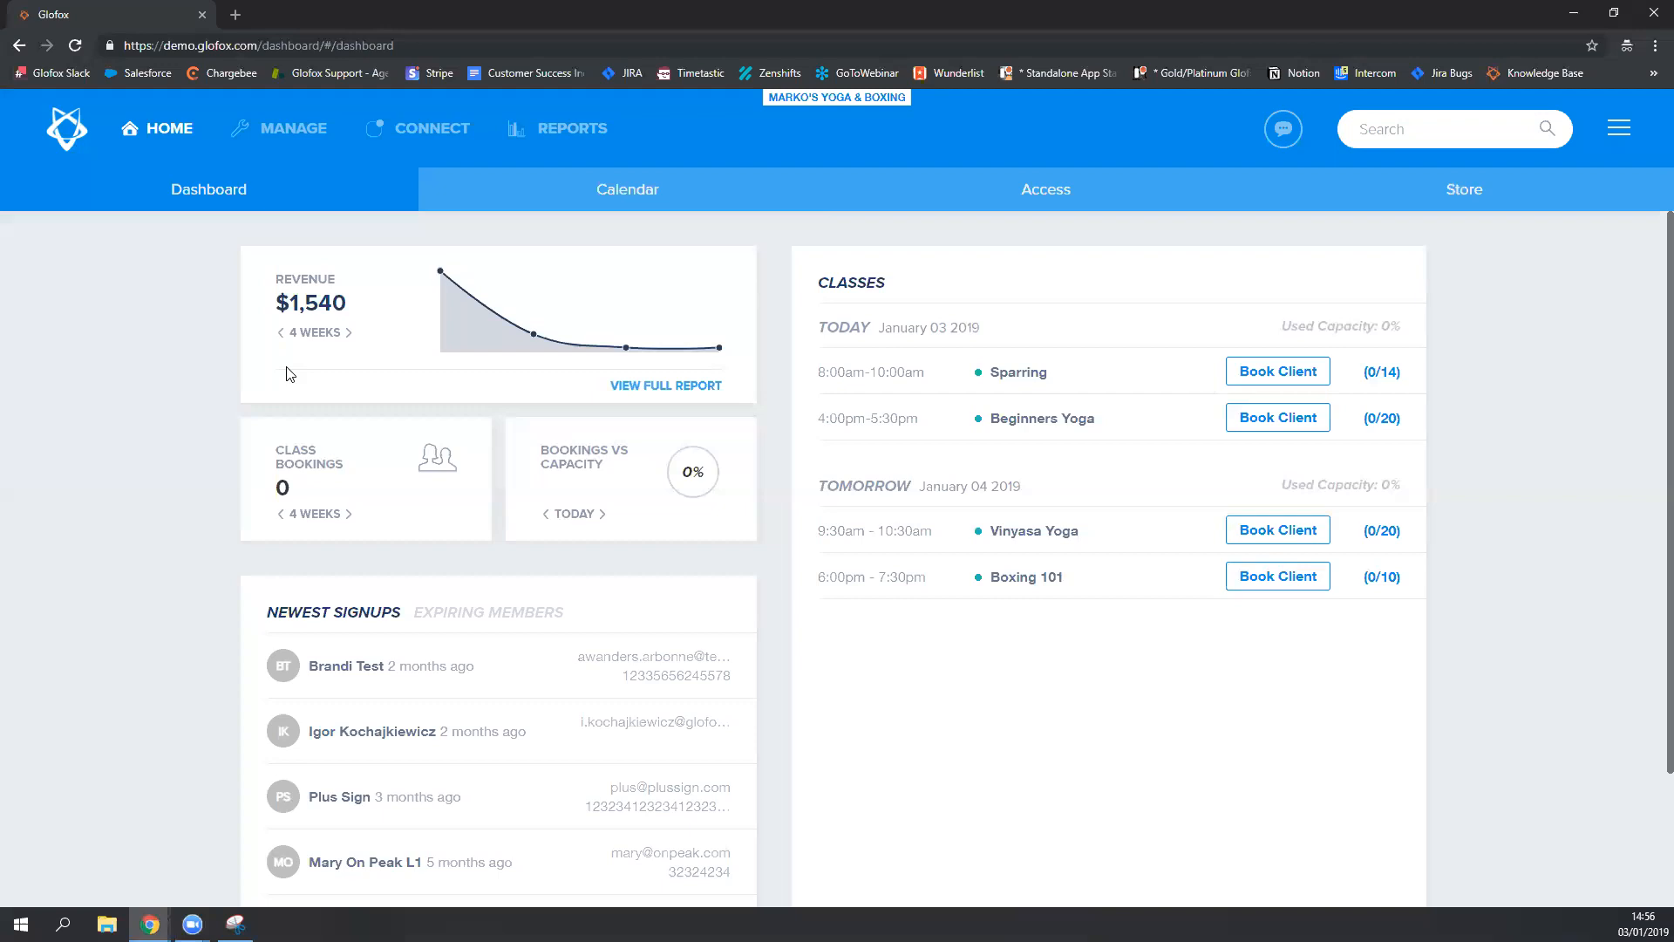
mouse_move(658, 397)
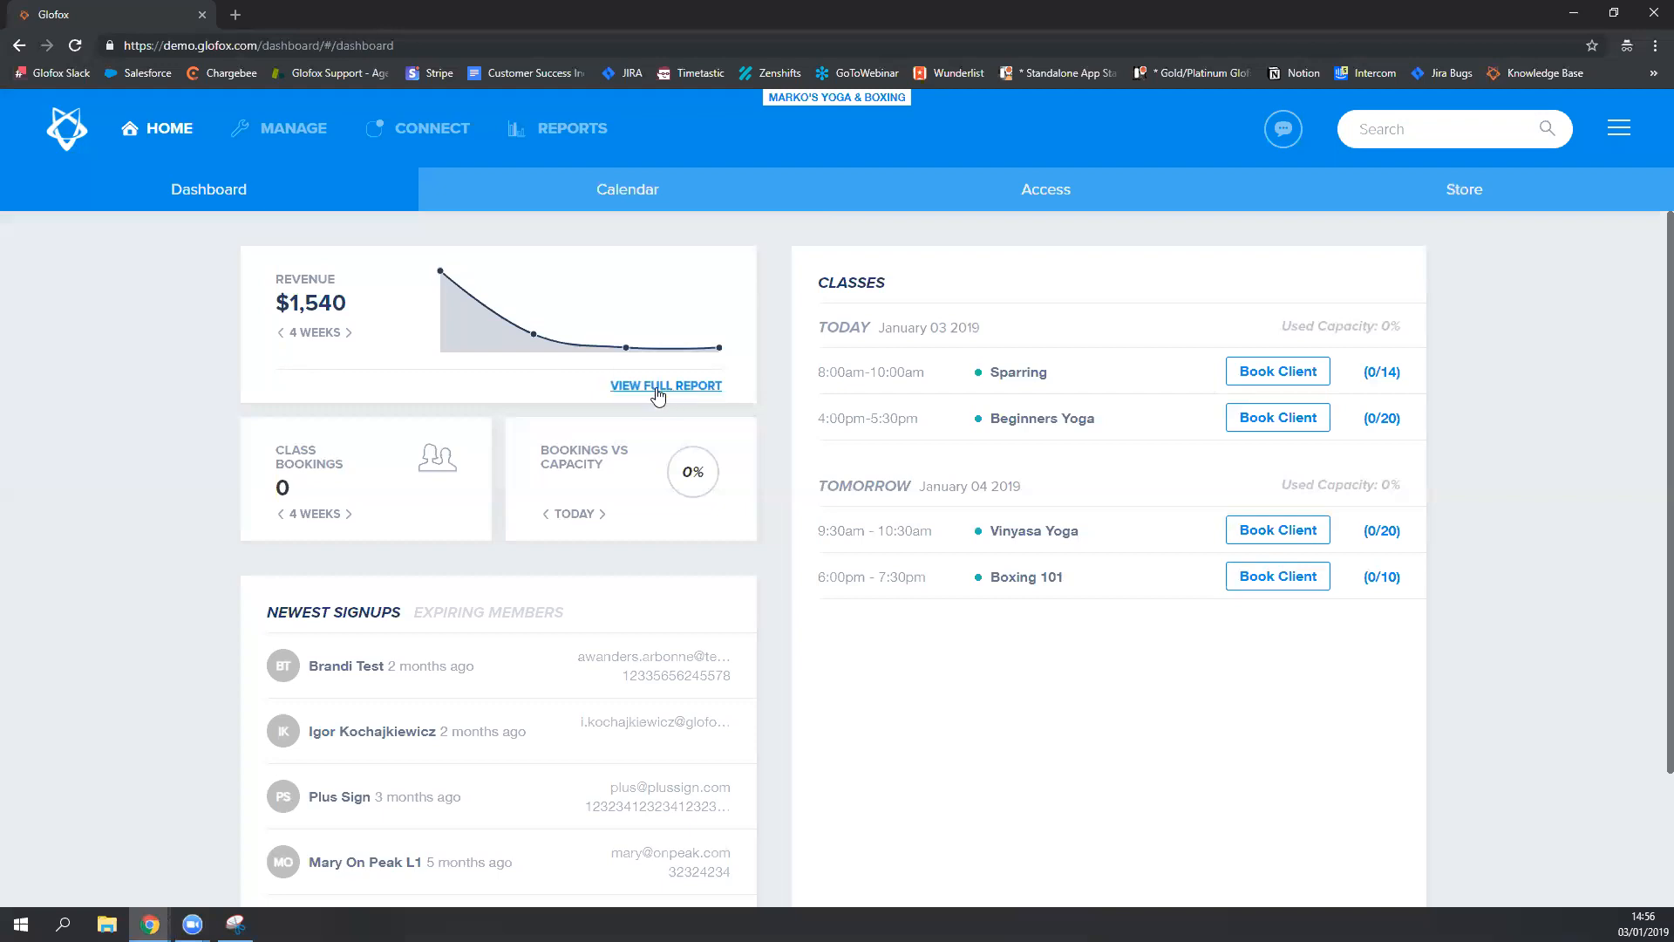
mouse_move(669, 397)
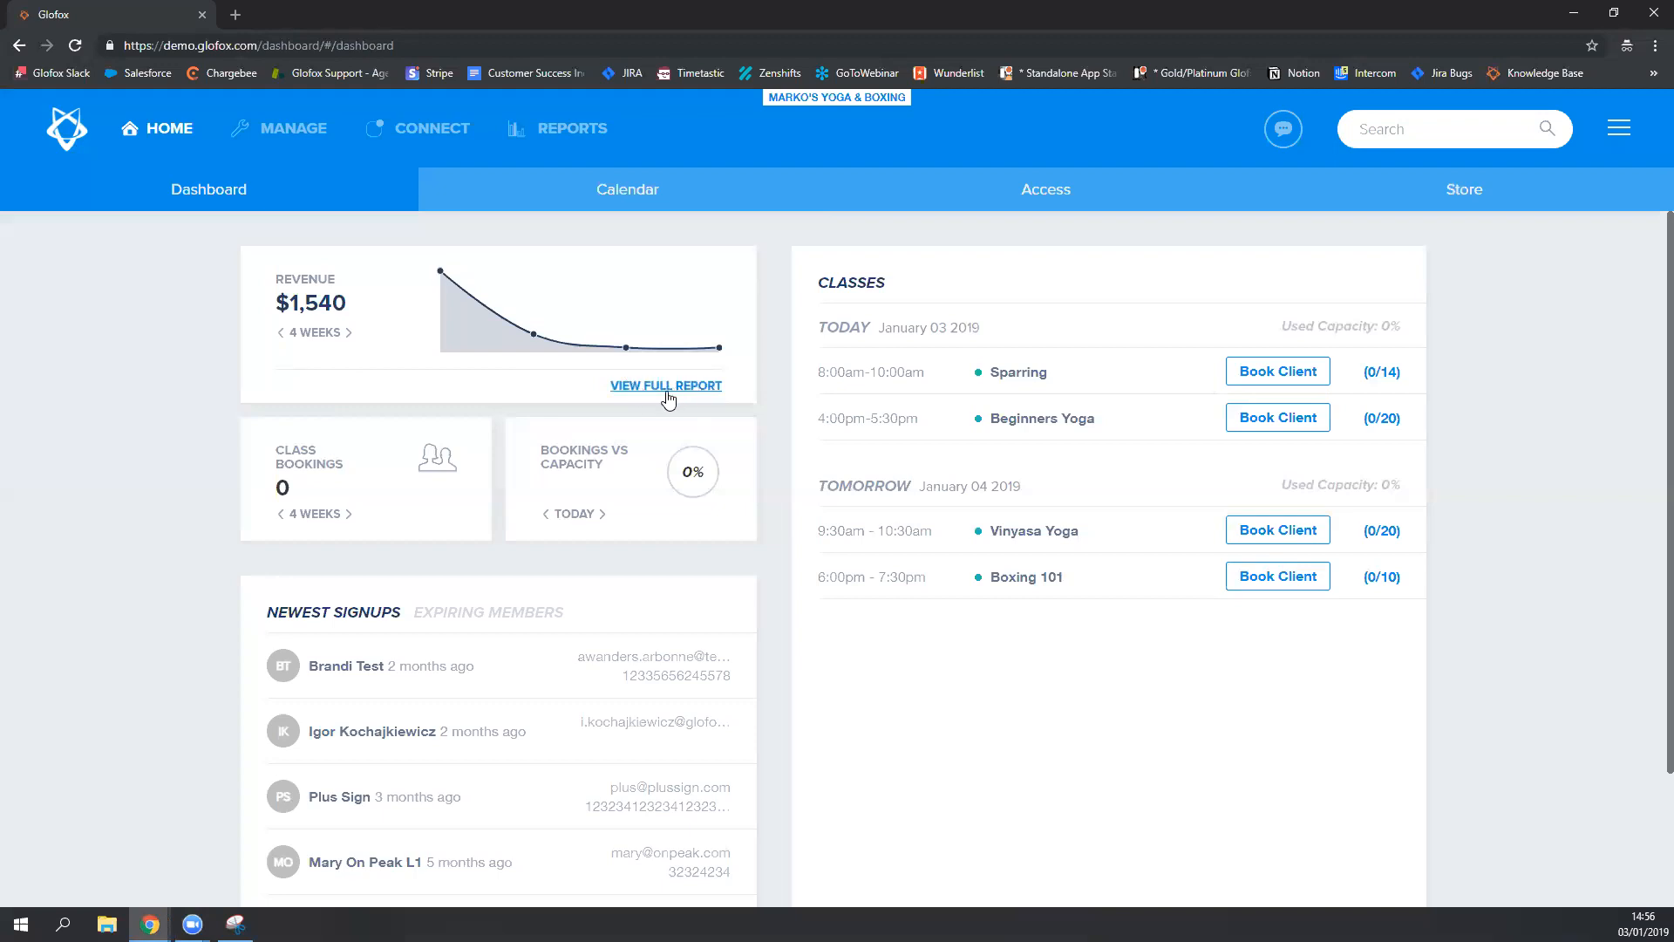
mouse_move(508, 414)
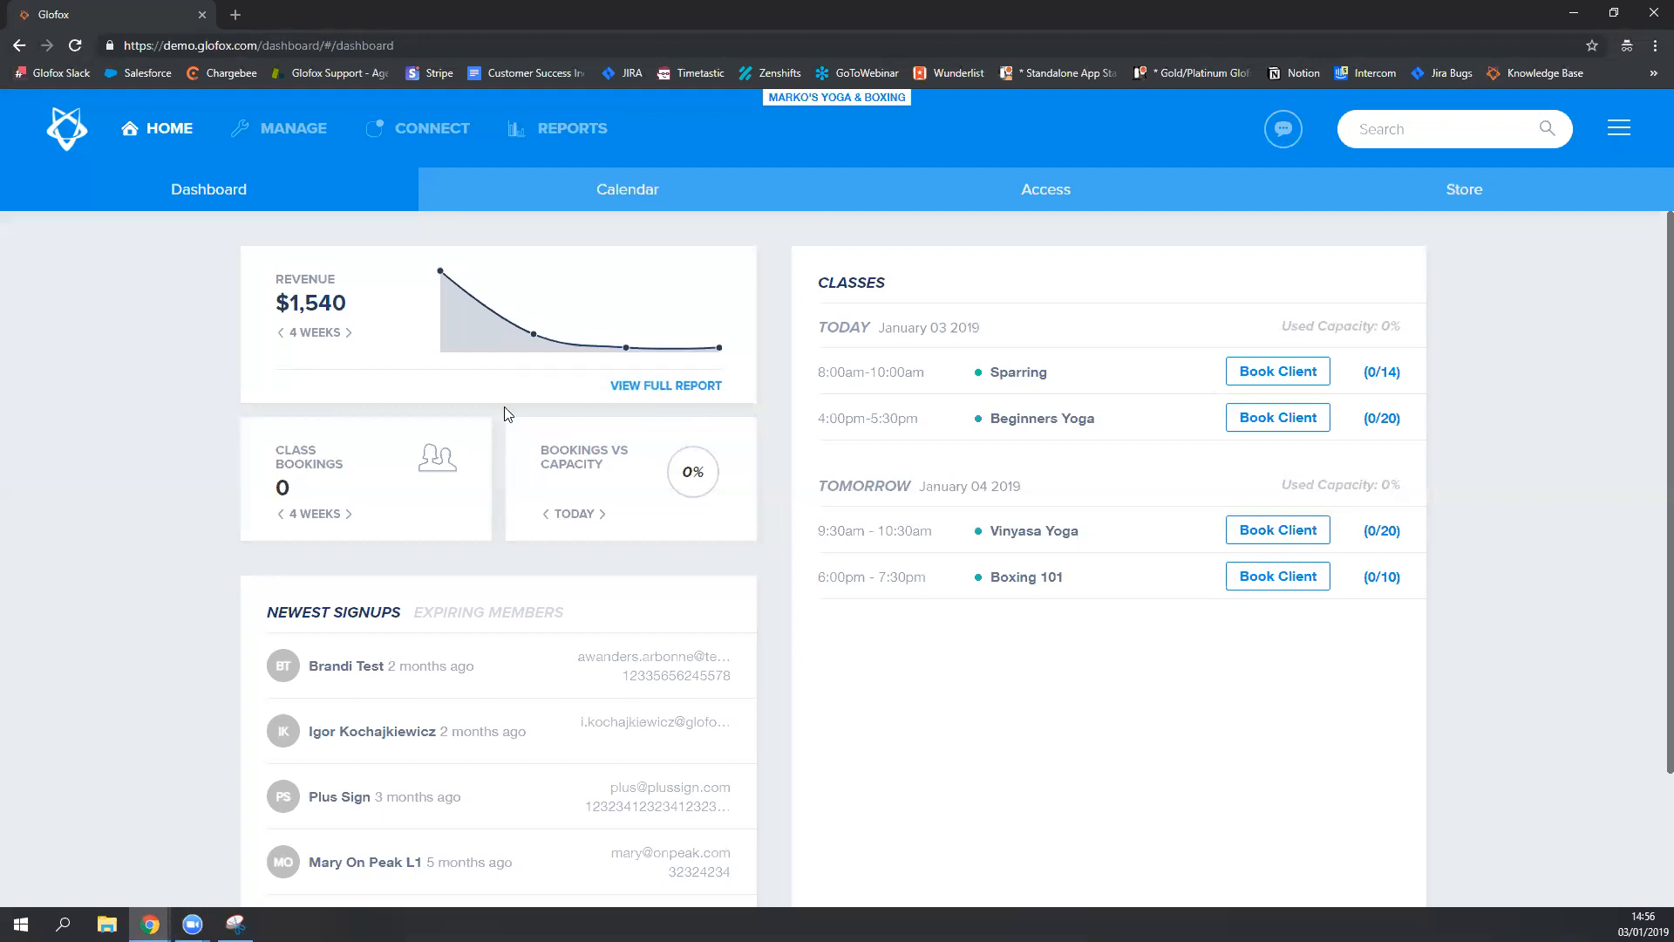
scroll("down", 3)
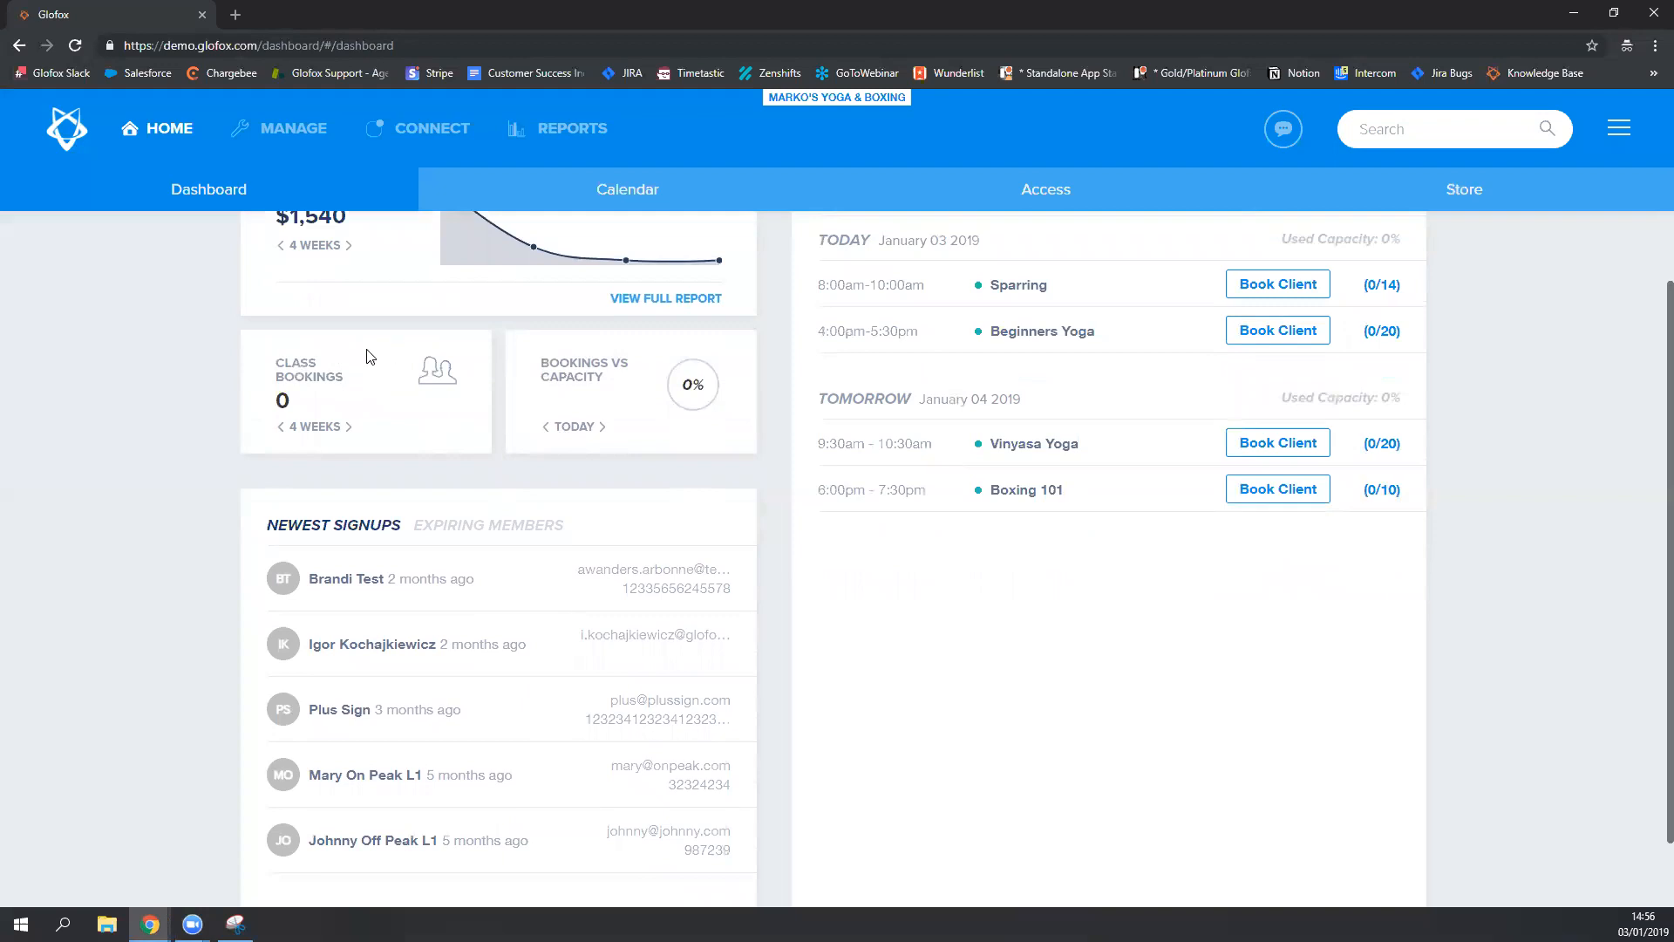
mouse_move(578, 376)
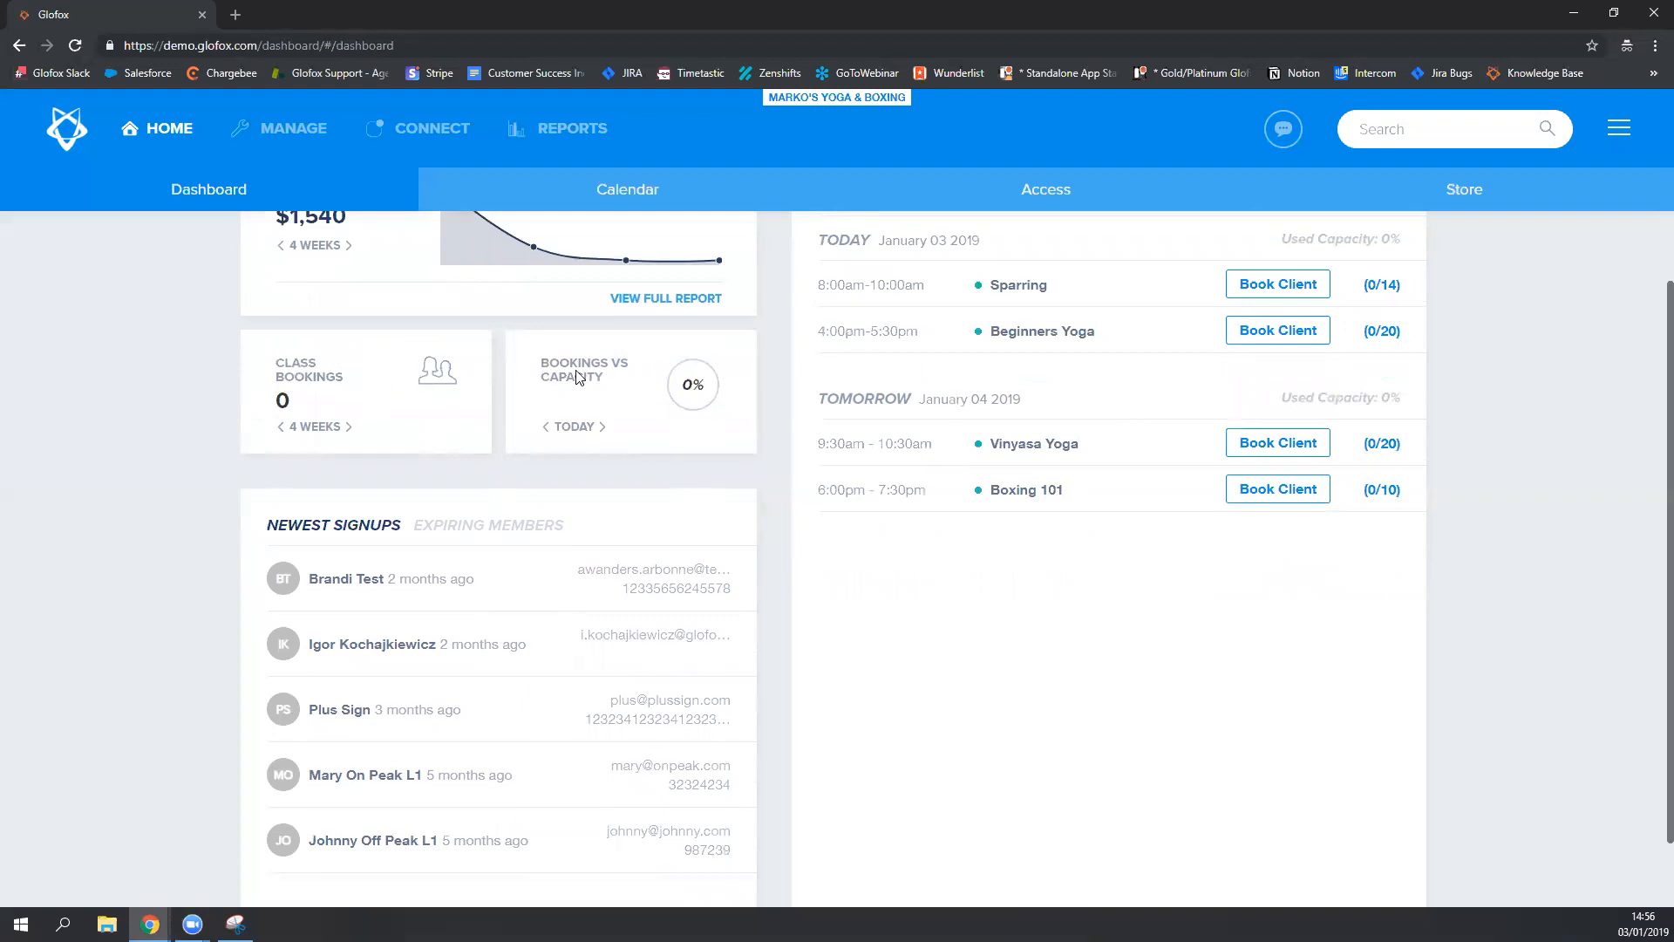
mouse_move(595, 389)
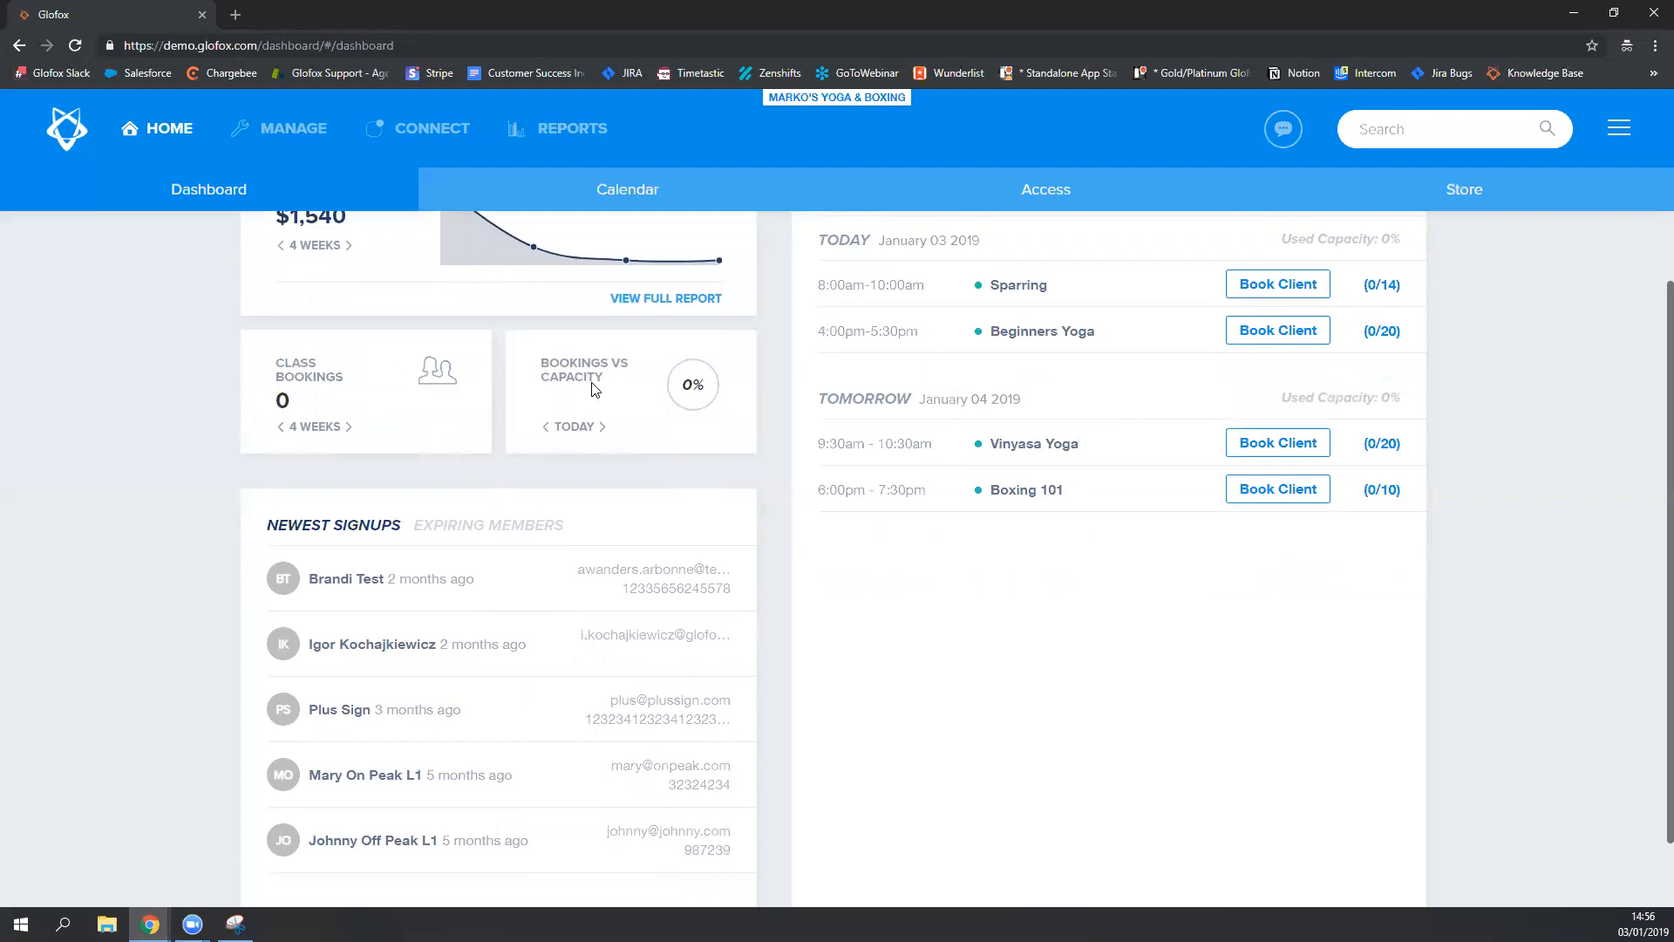
mouse_move(419, 392)
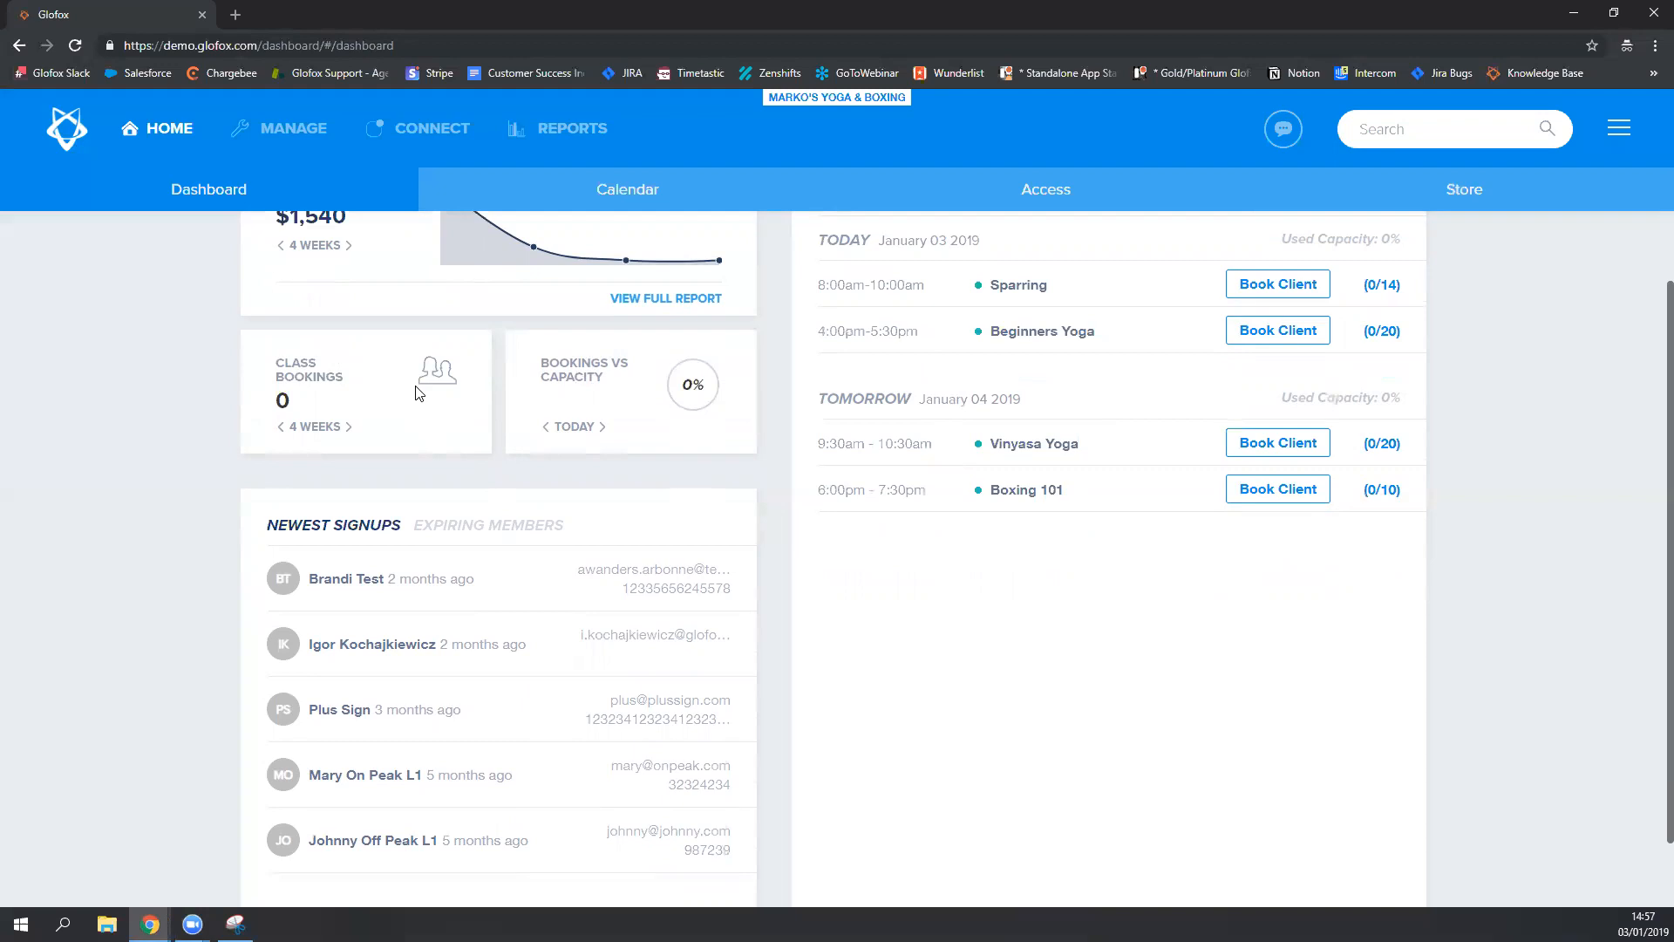
mouse_move(646, 408)
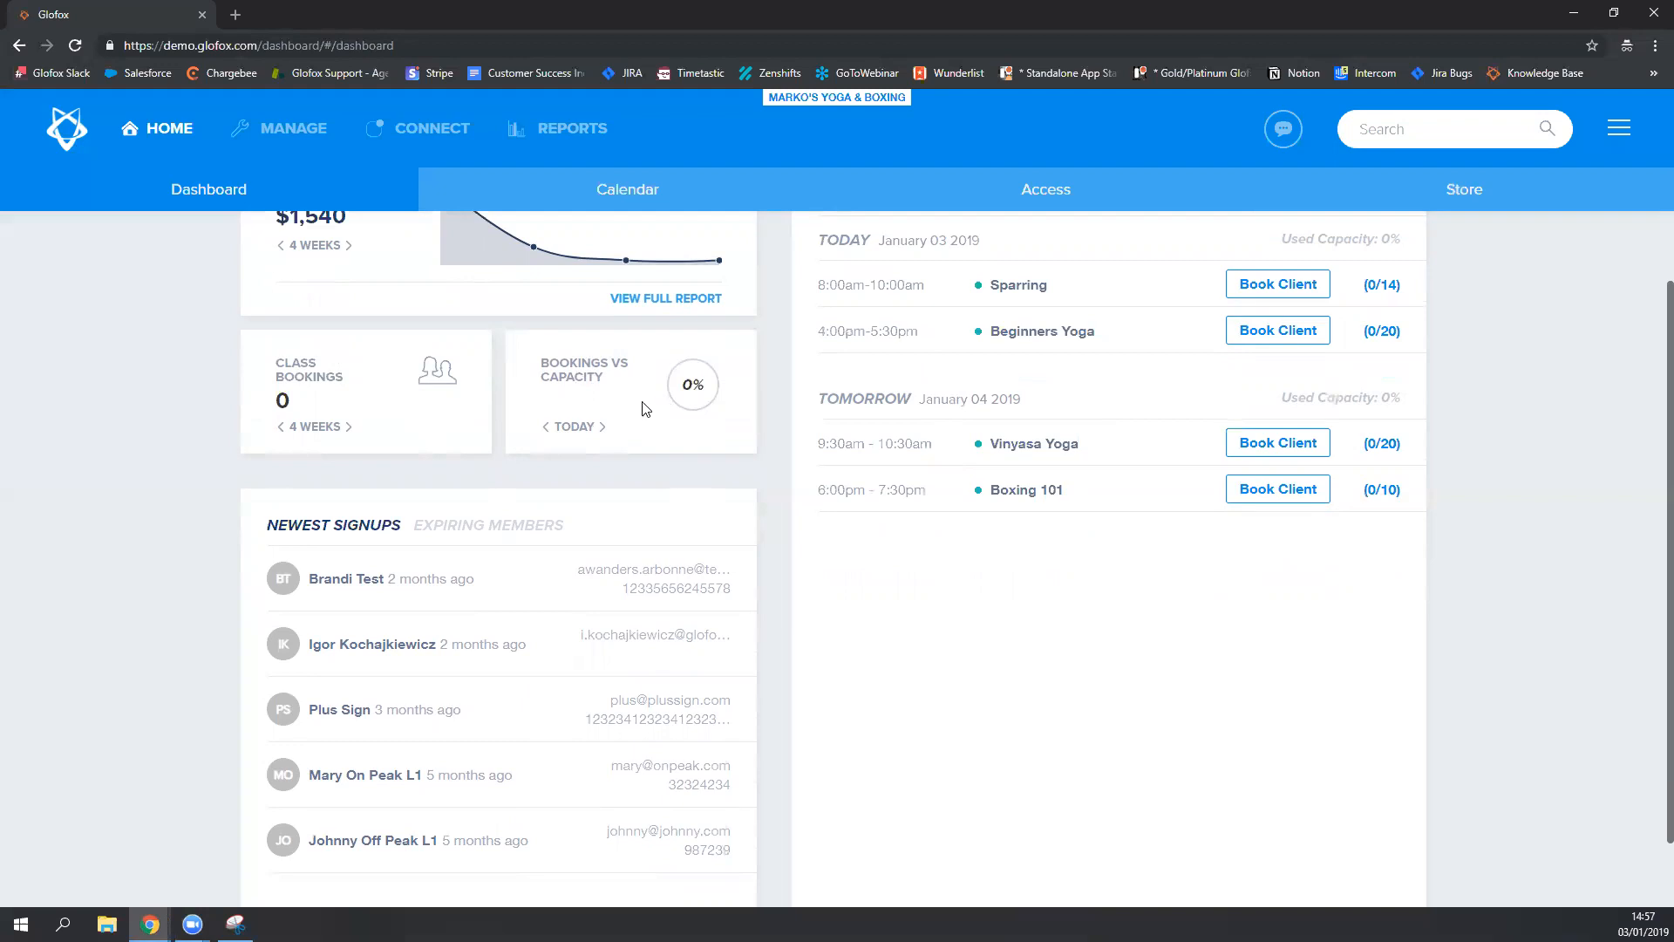
scroll("down", 3)
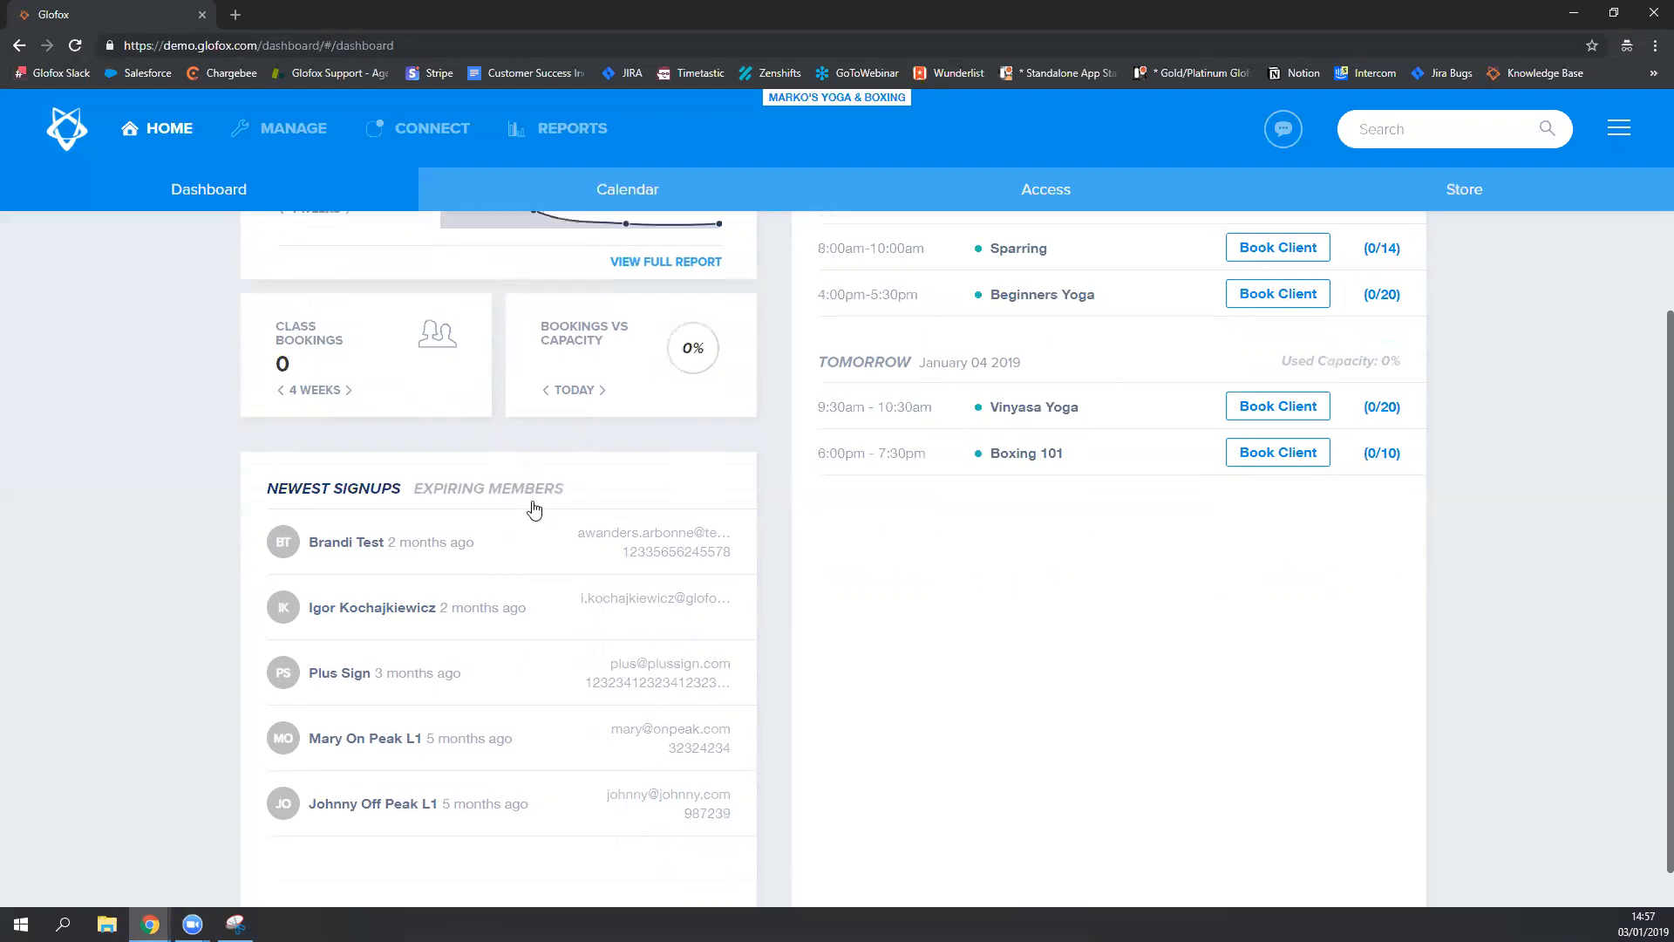
scroll("down", 3)
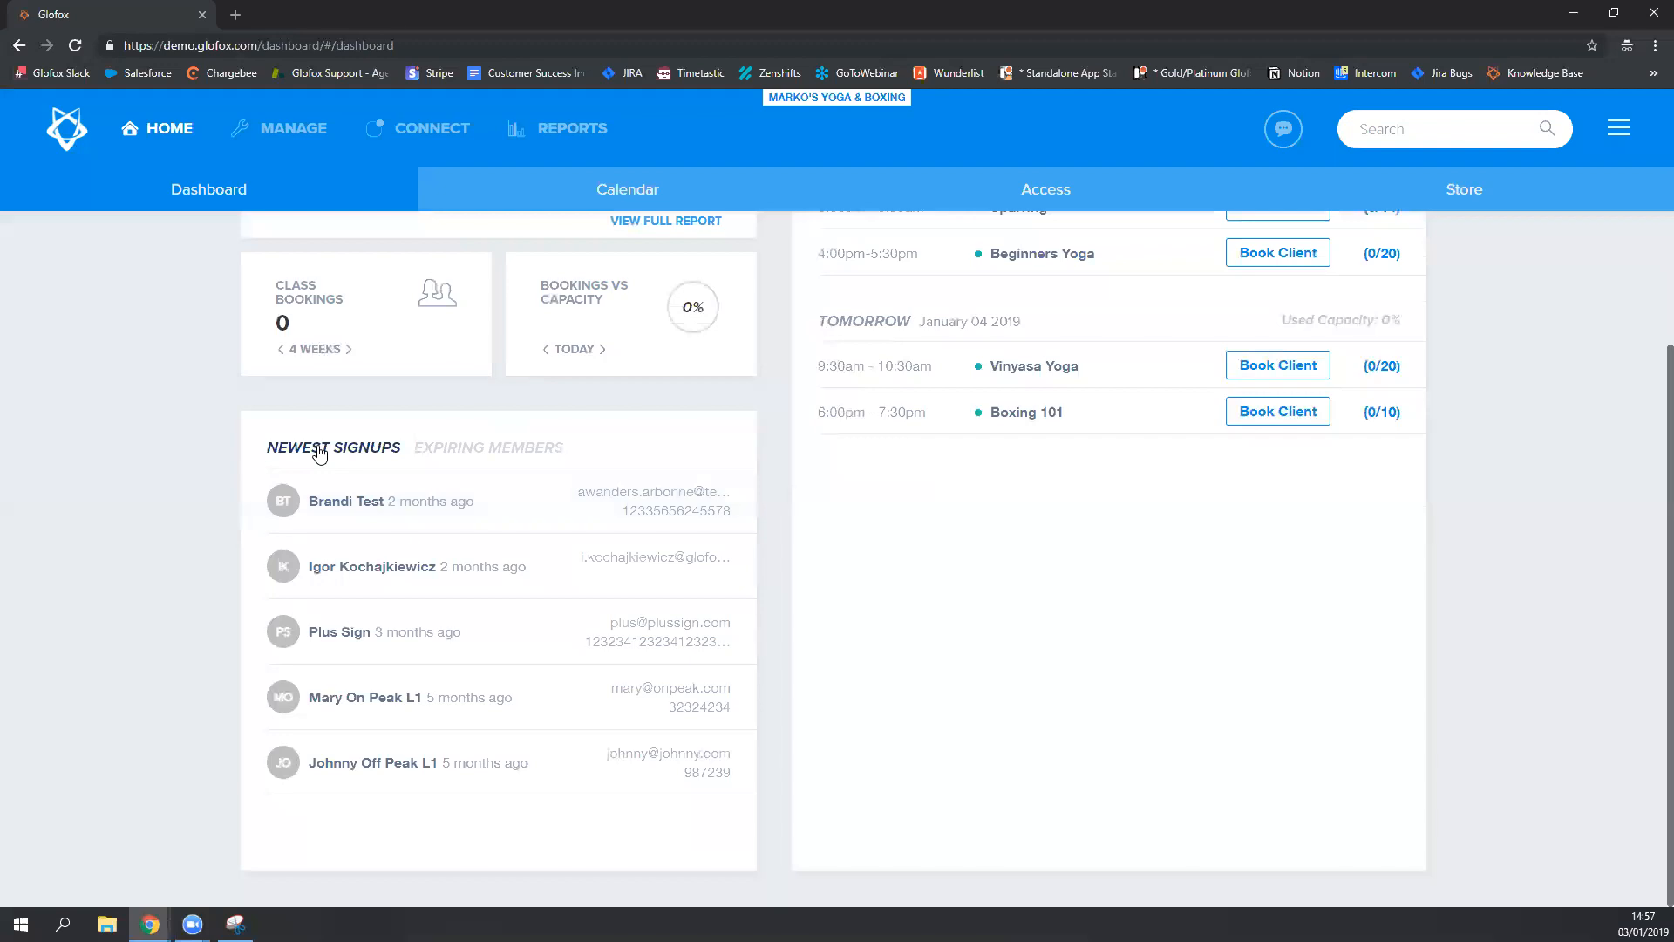
mouse_move(519, 462)
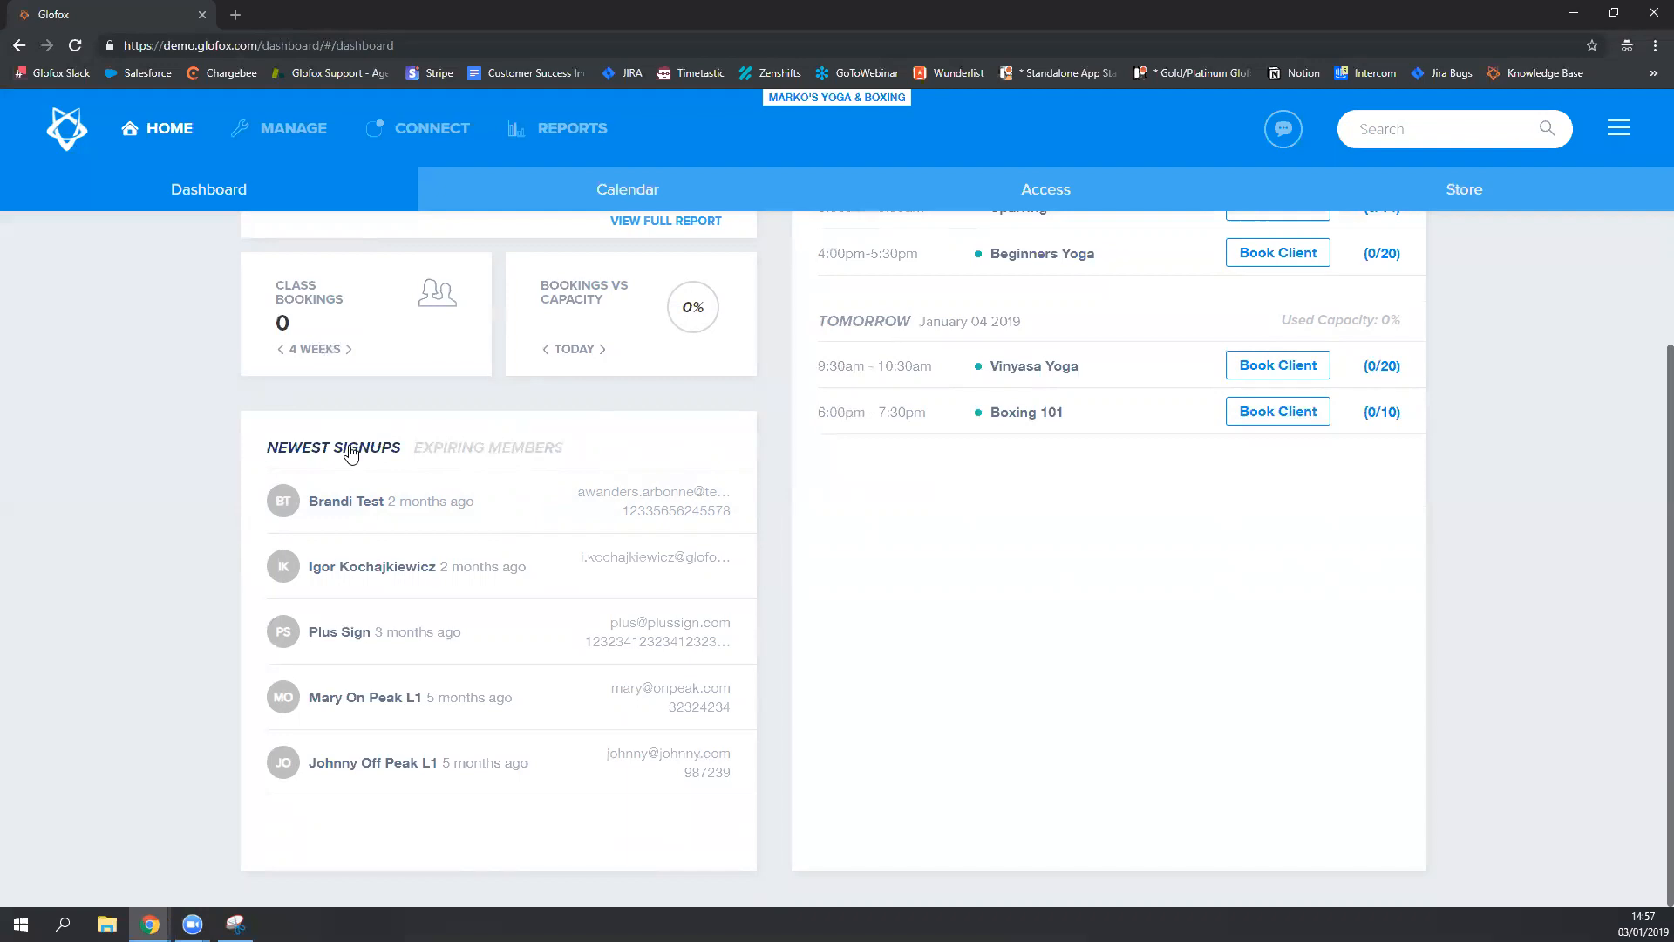
mouse_move(445, 522)
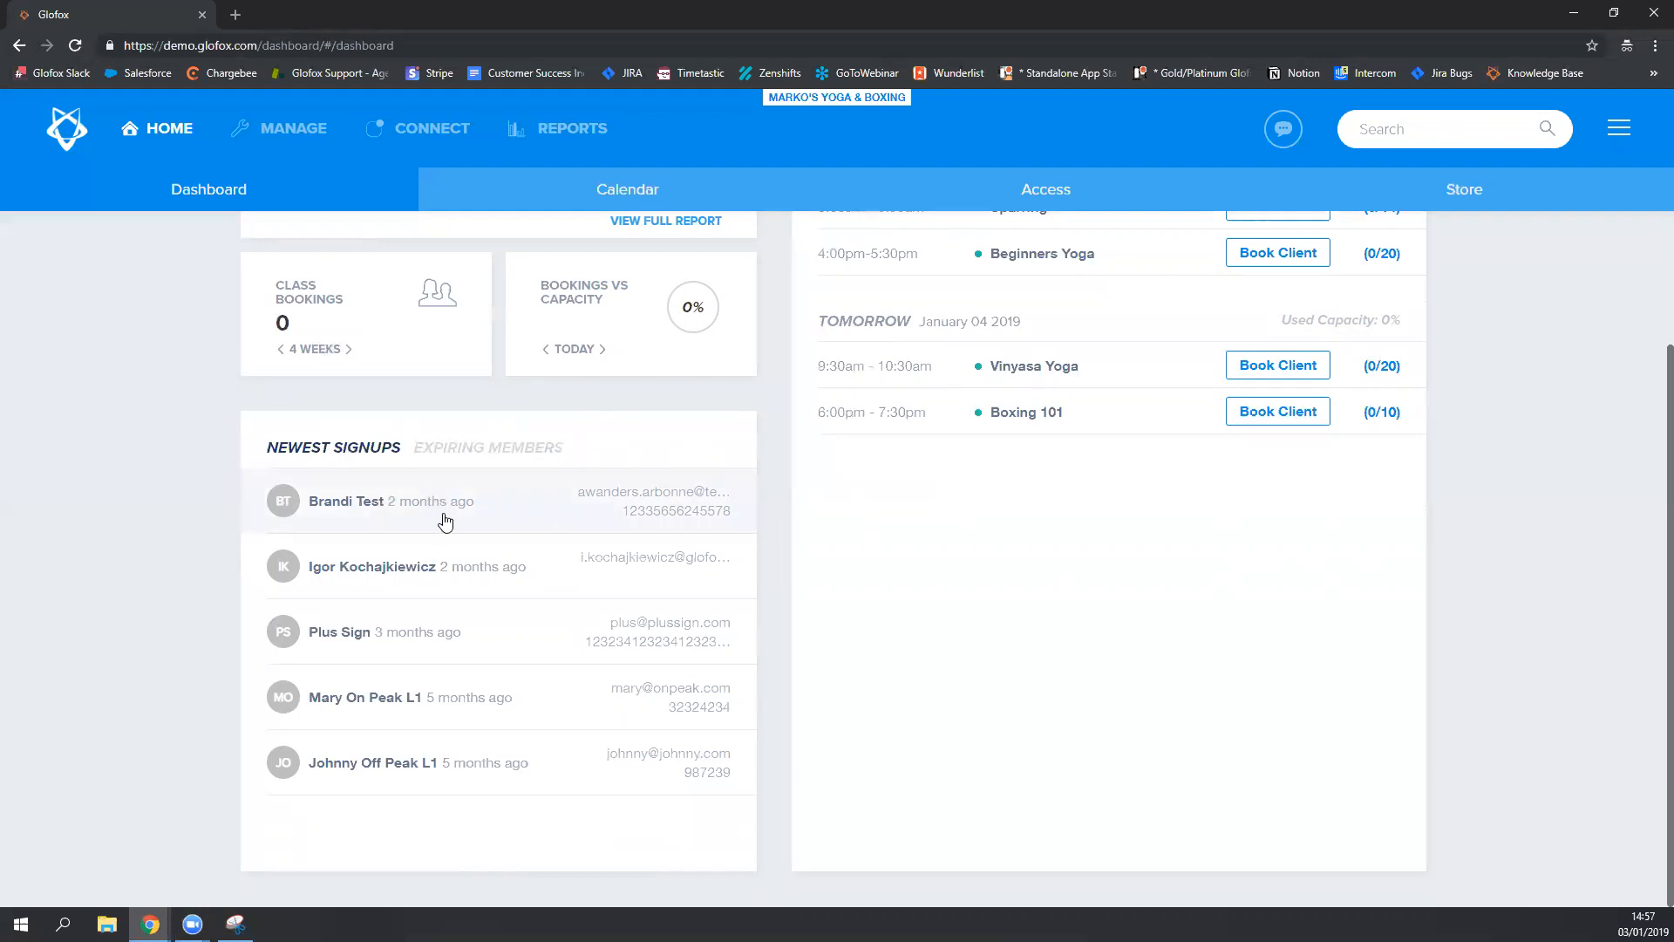
mouse_move(463, 790)
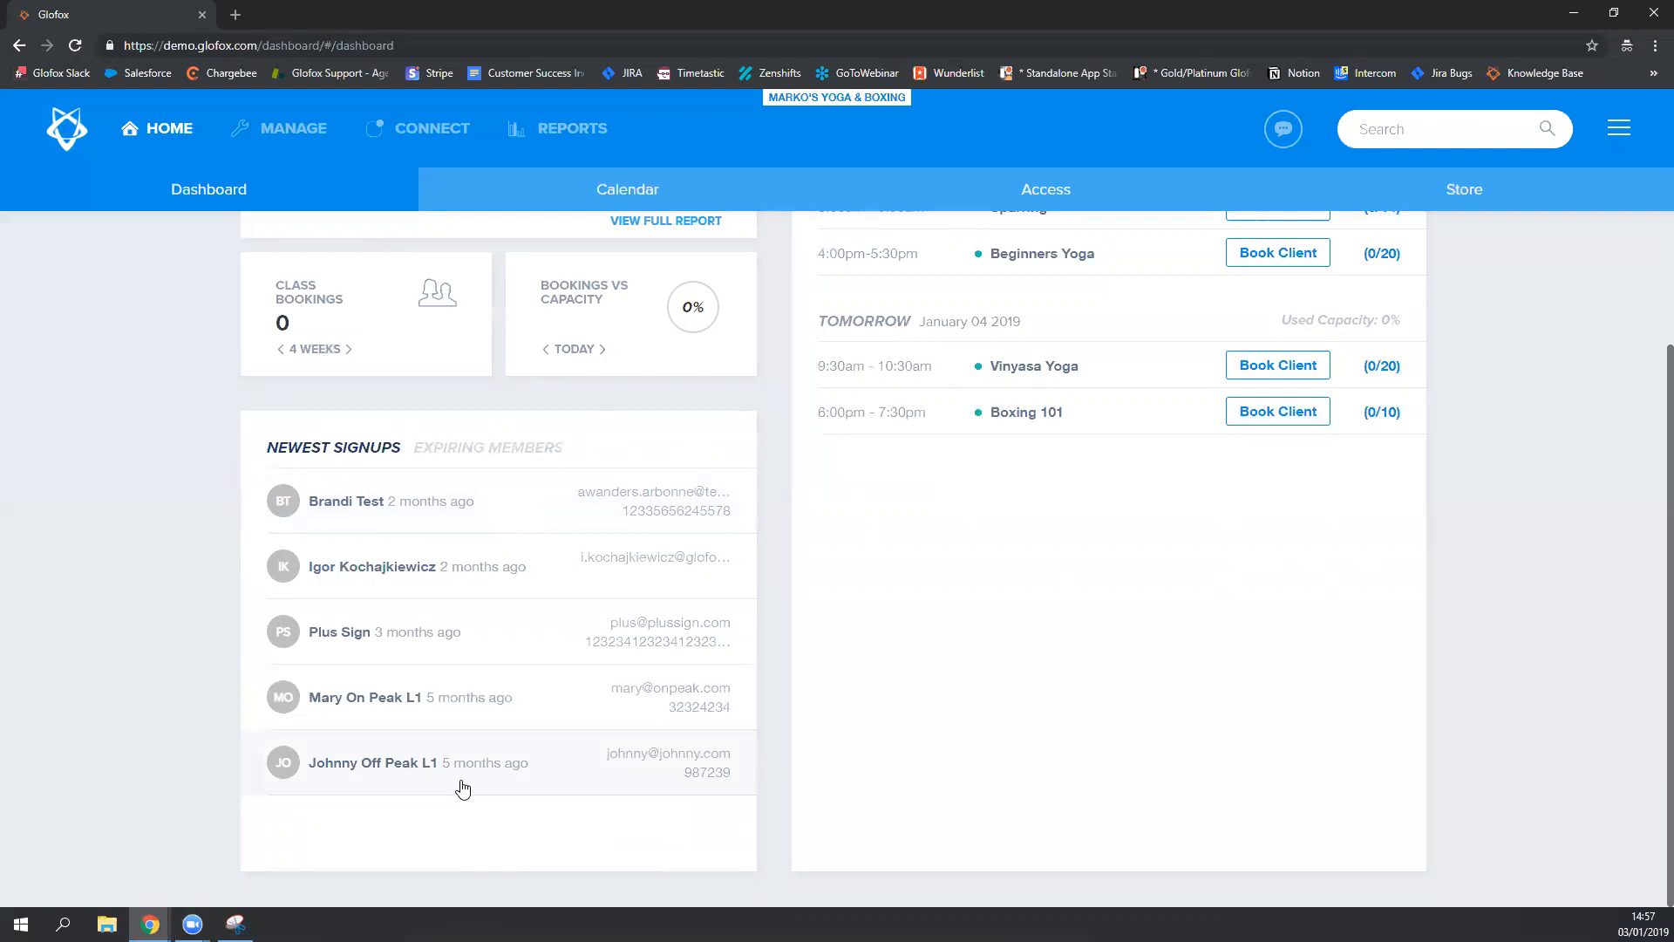
left_click(487, 446)
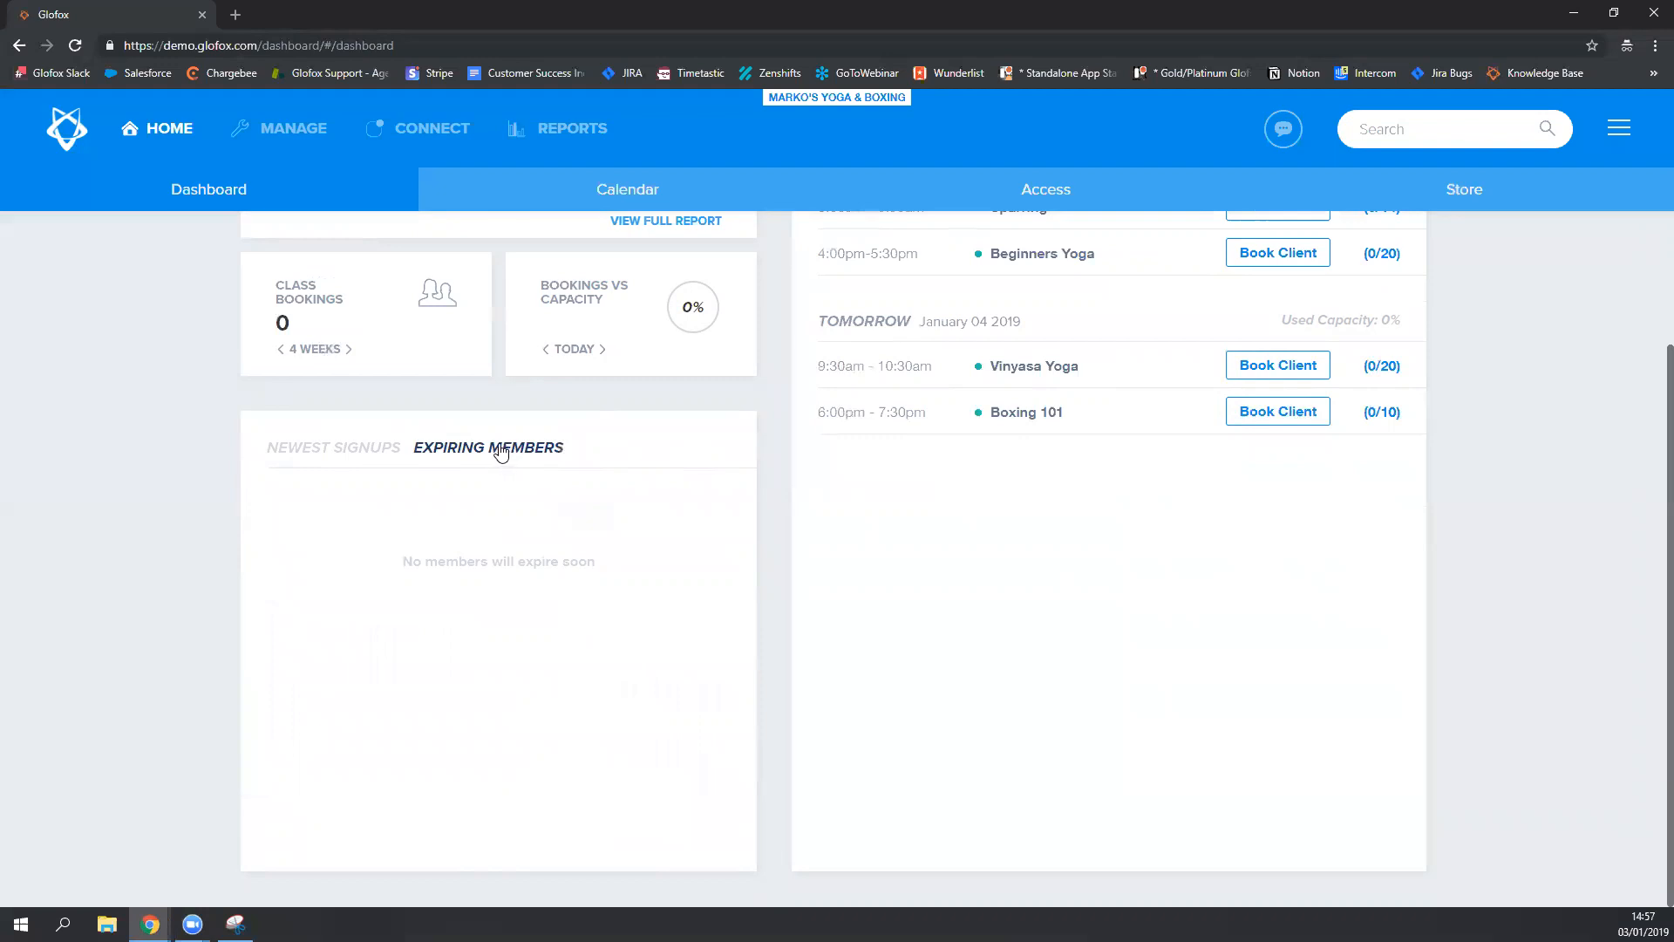
mouse_move(481, 517)
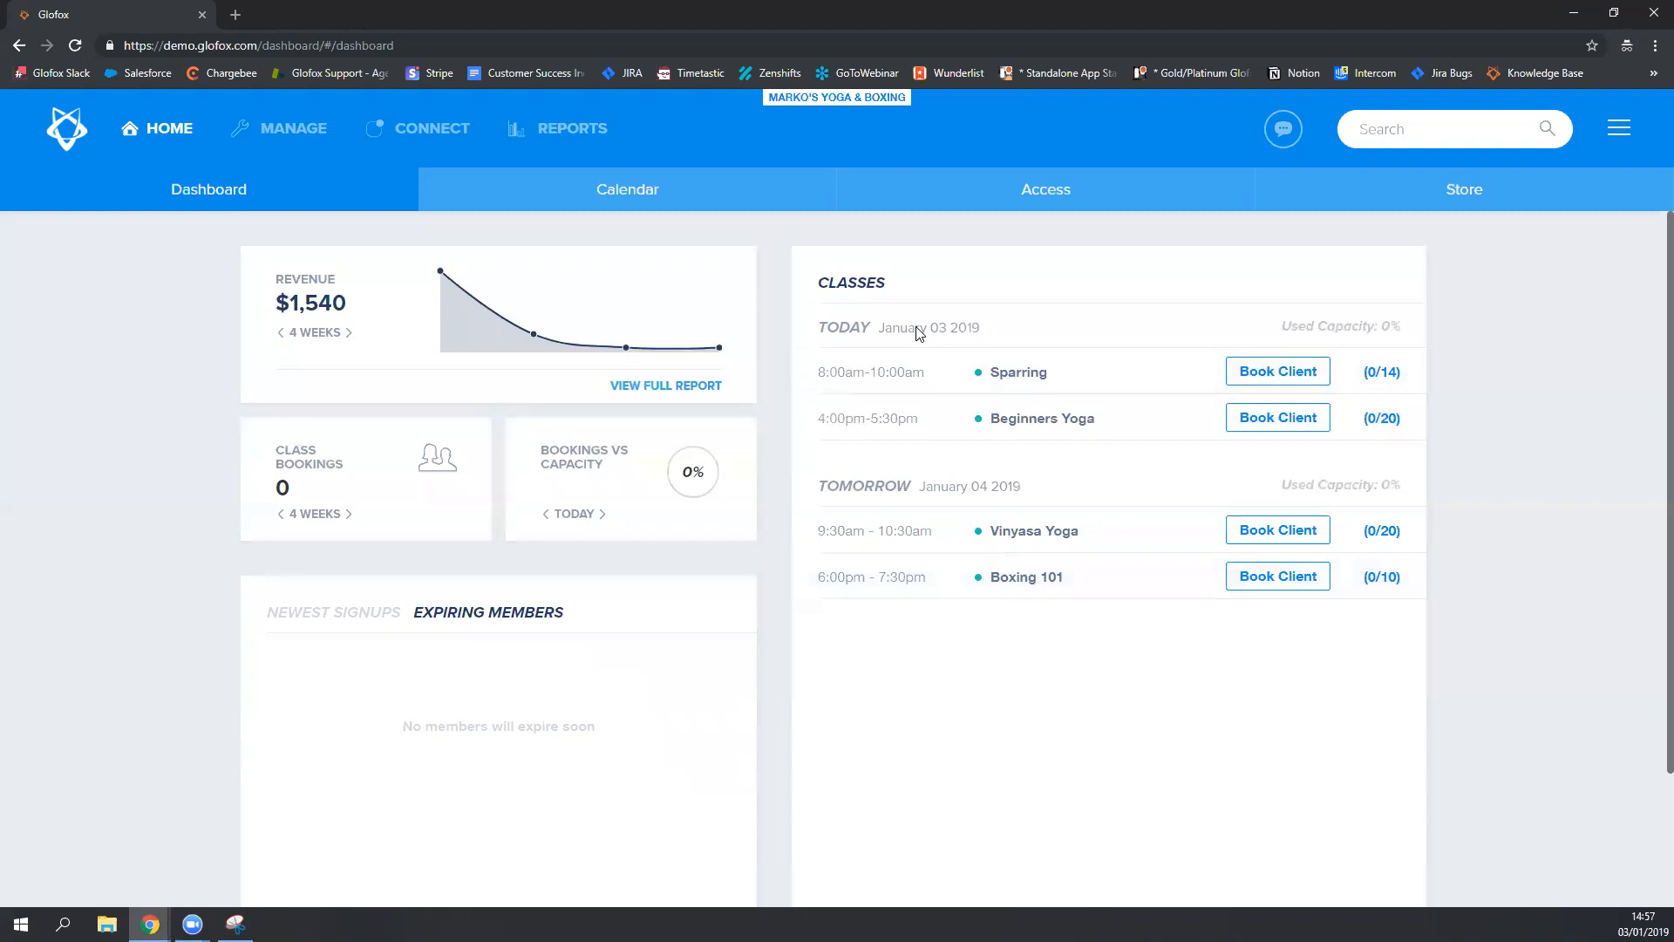
mouse_move(892, 494)
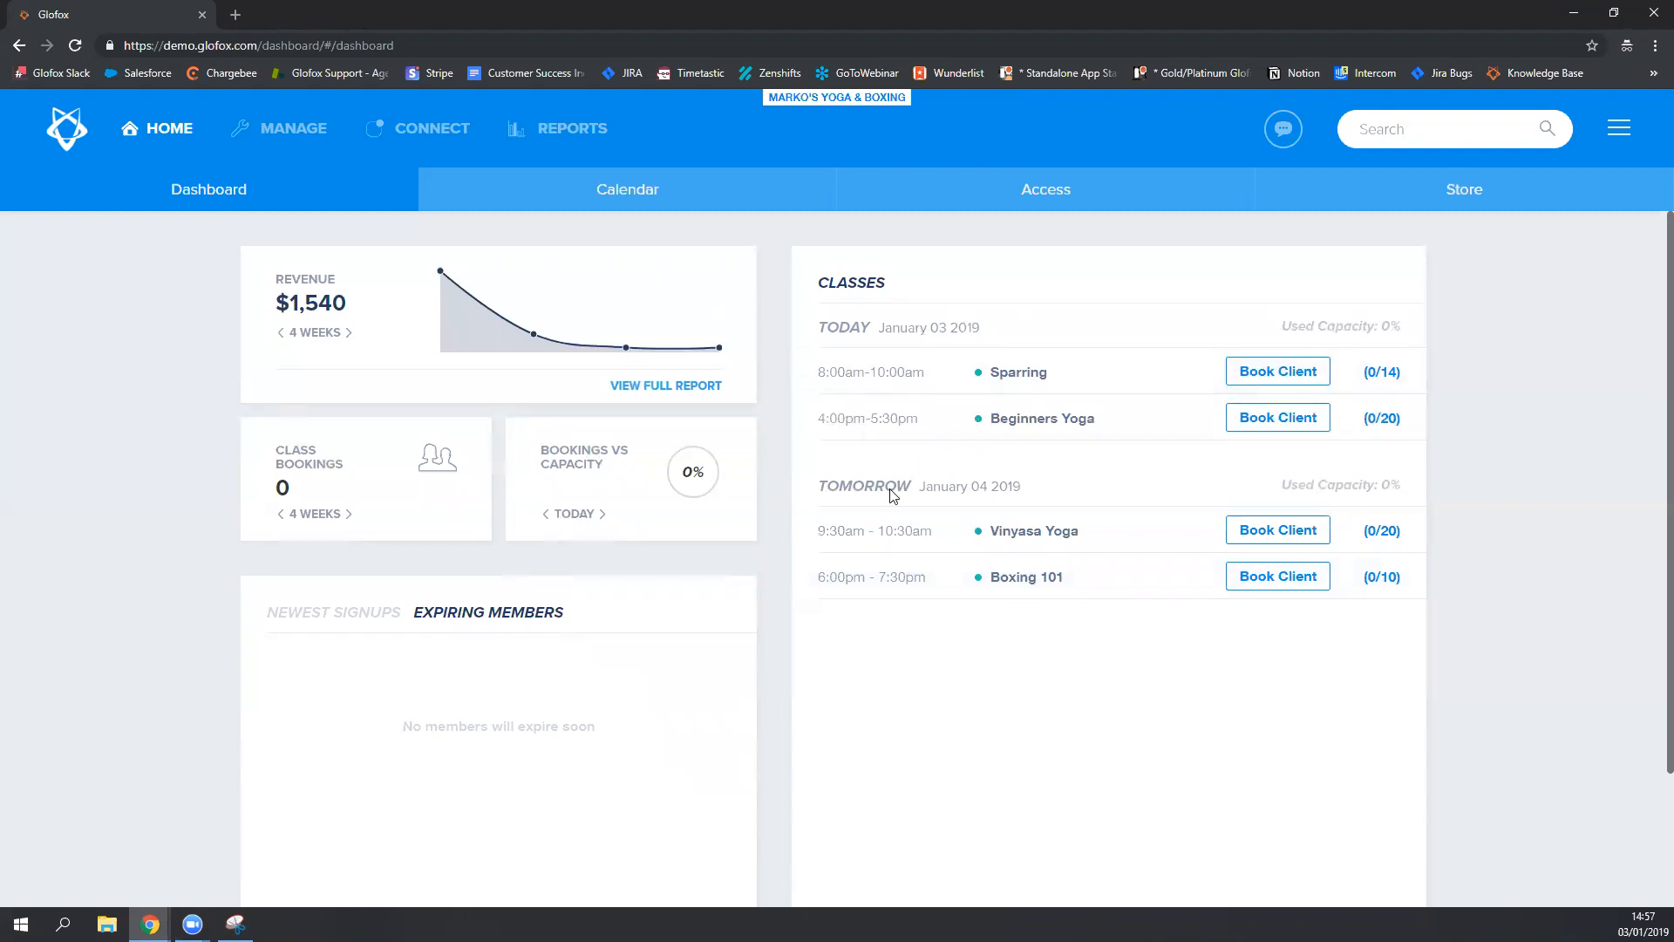
mouse_move(1394, 394)
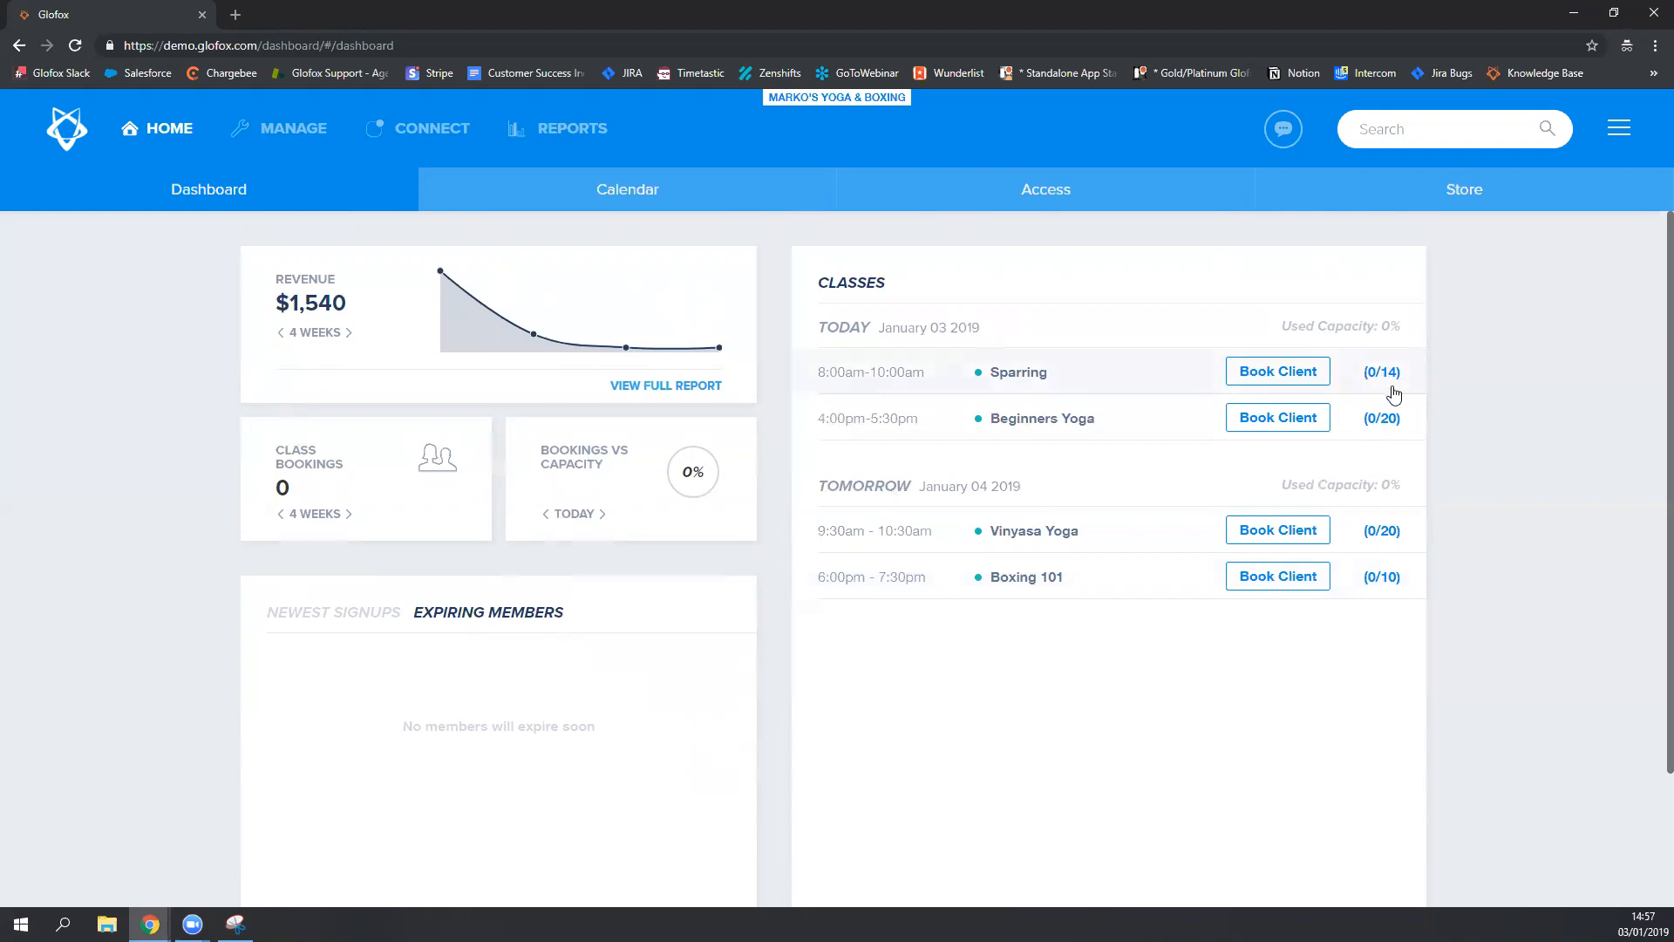
mouse_move(1390, 385)
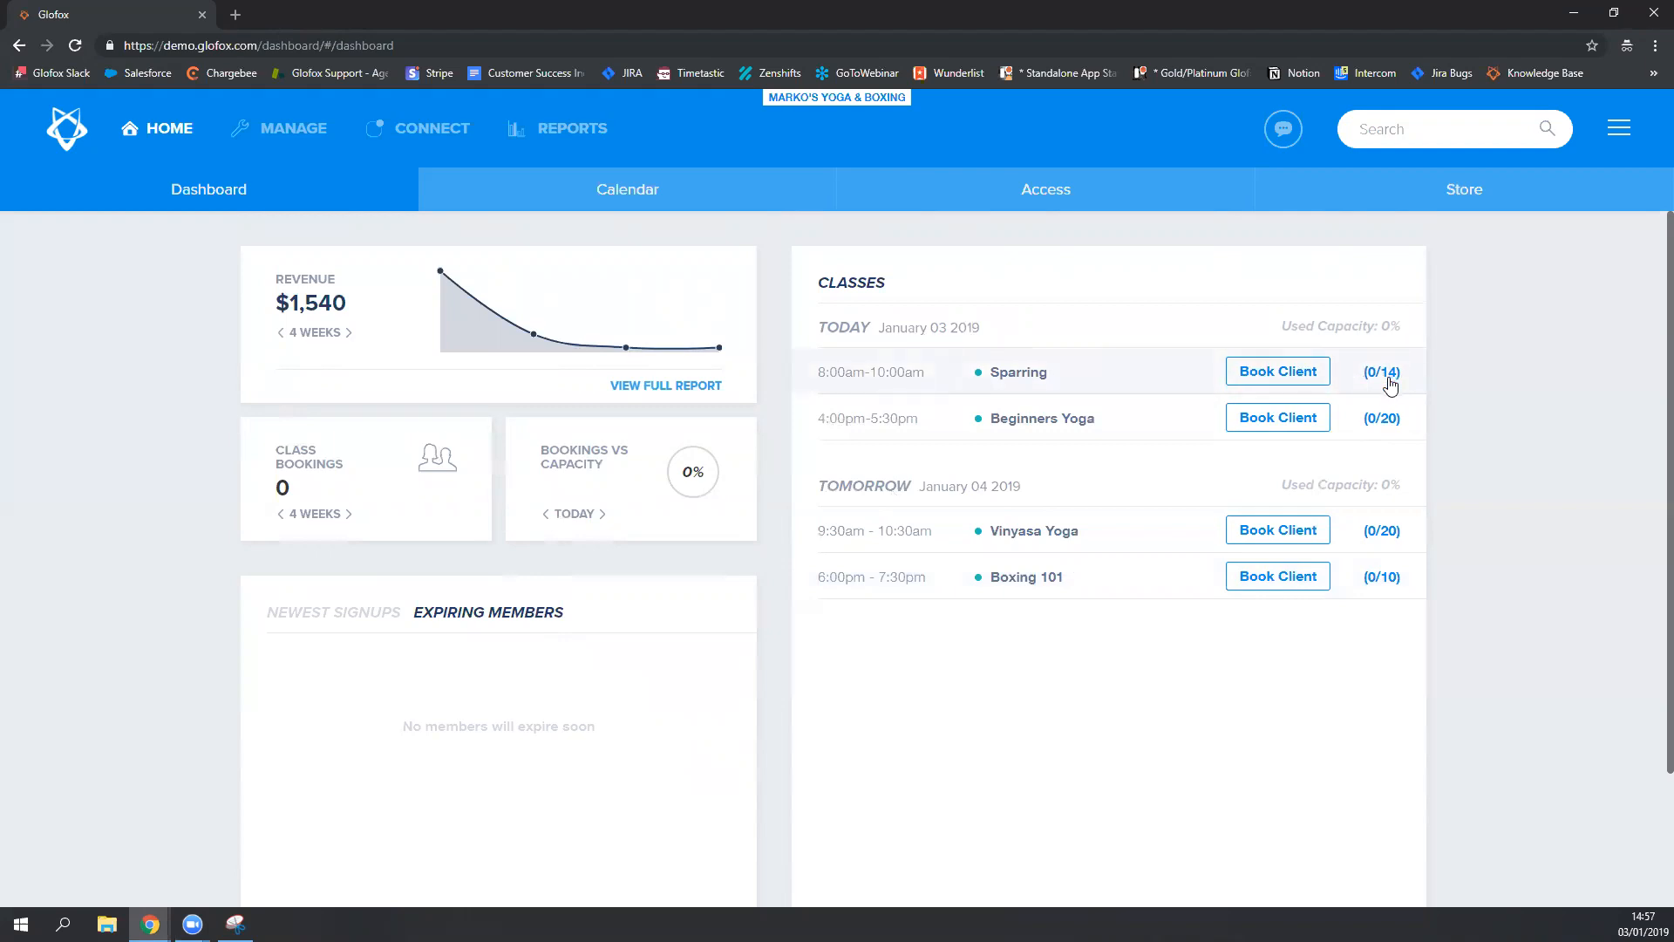
mouse_move(1385, 424)
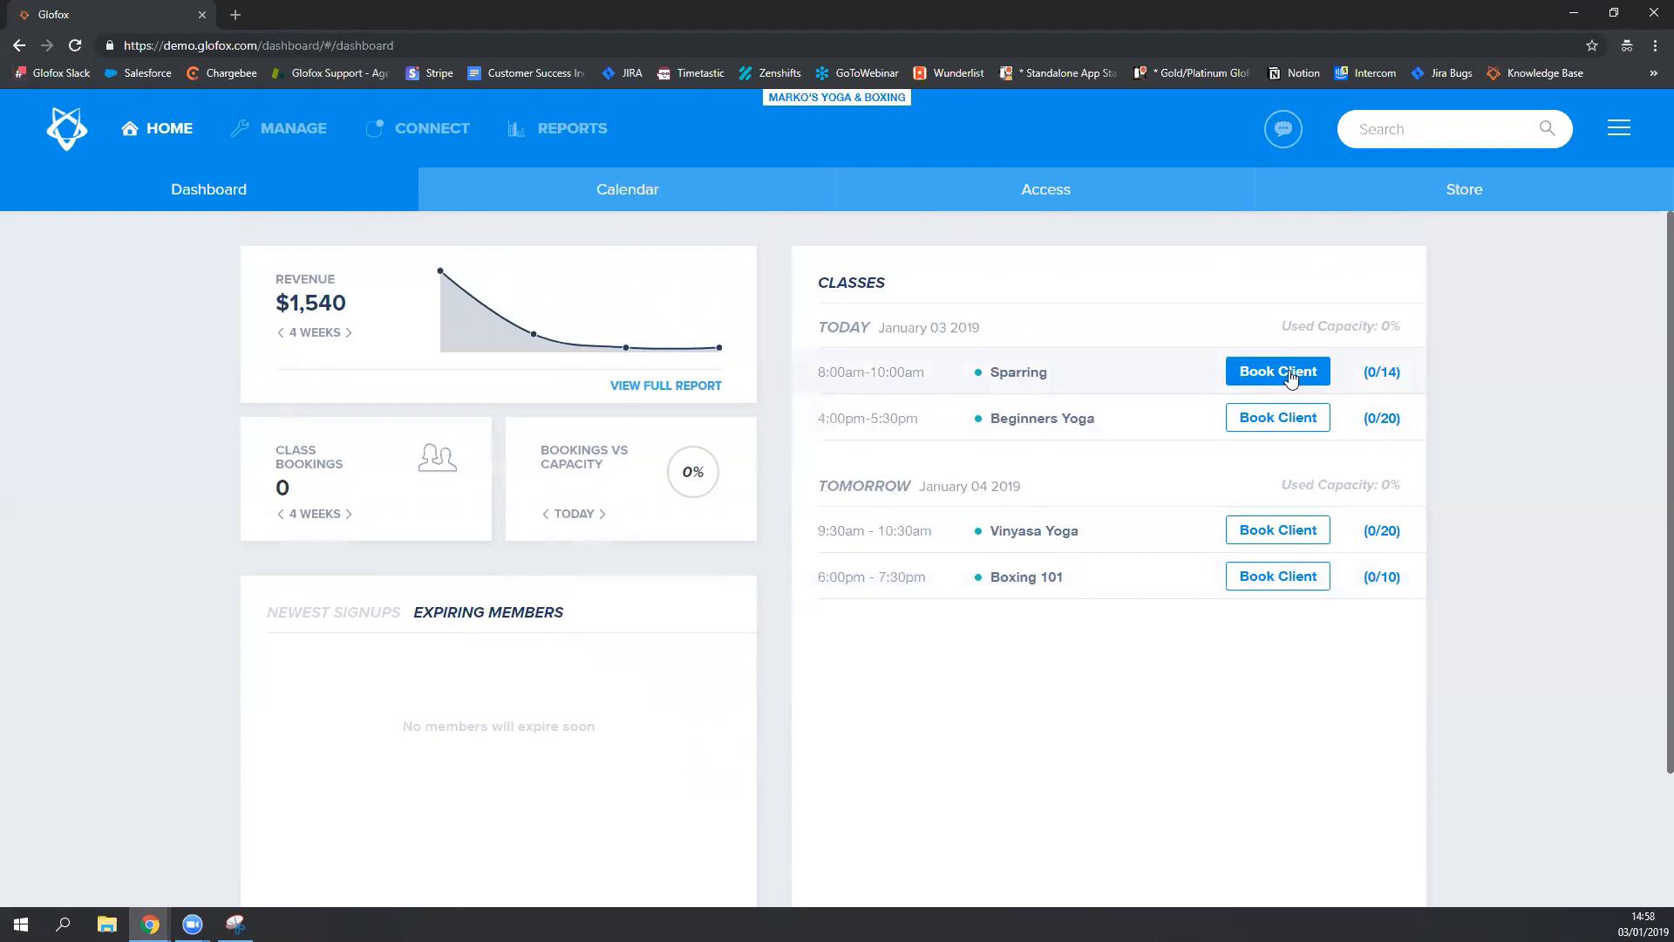
mouse_move(1283, 374)
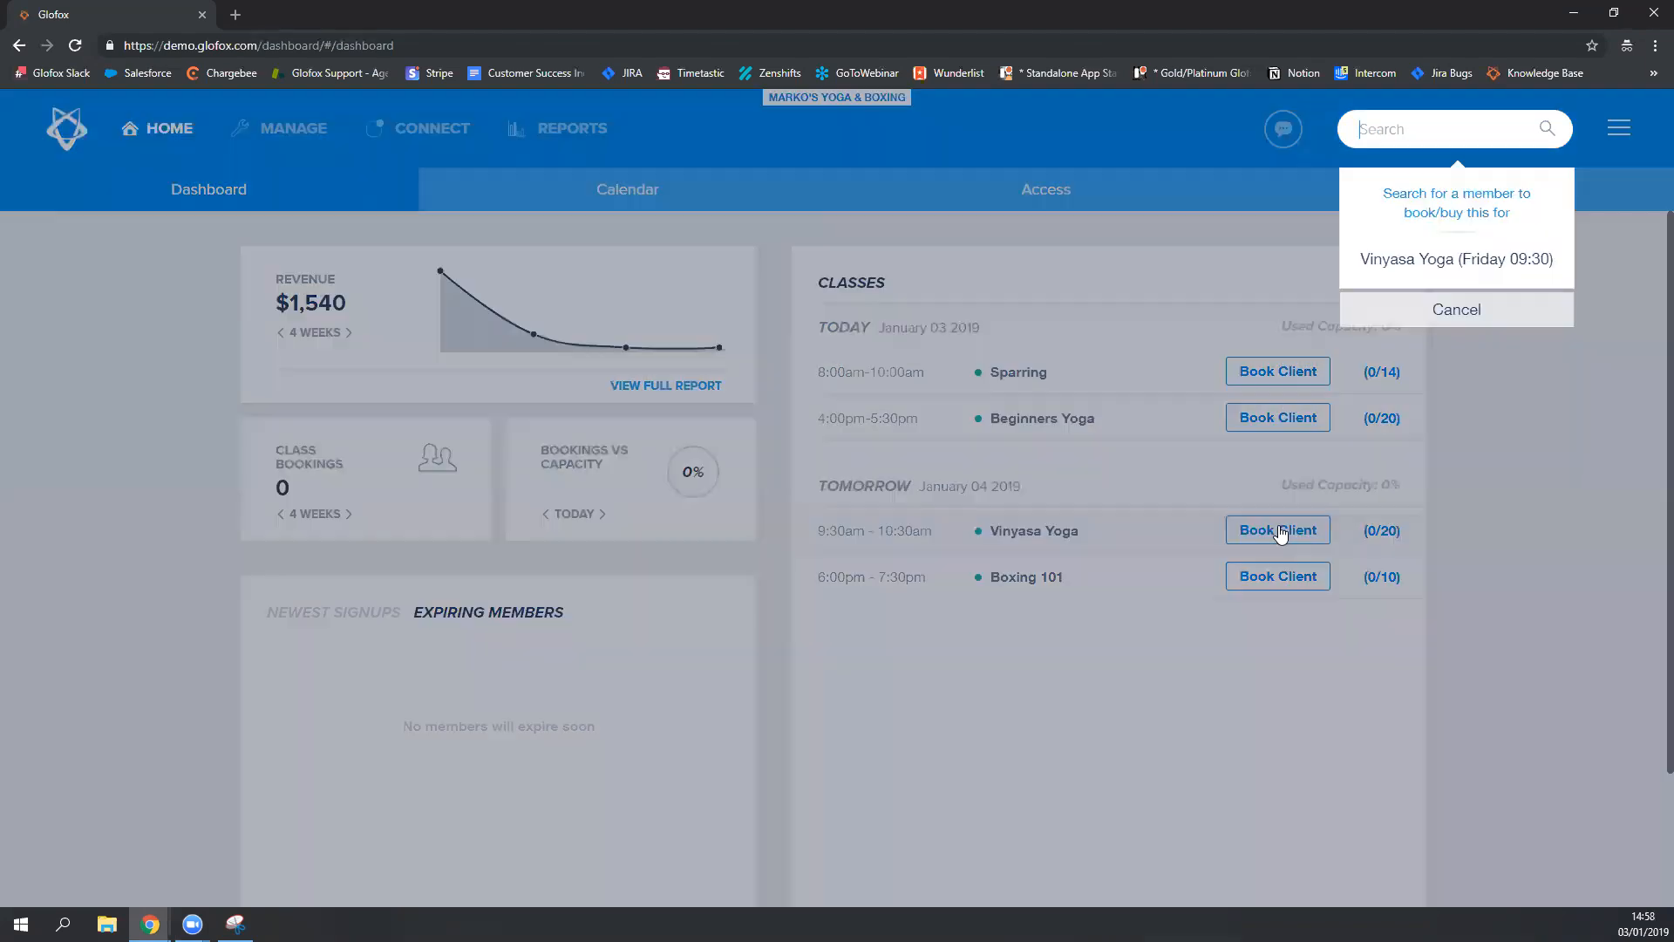
type("brandi")
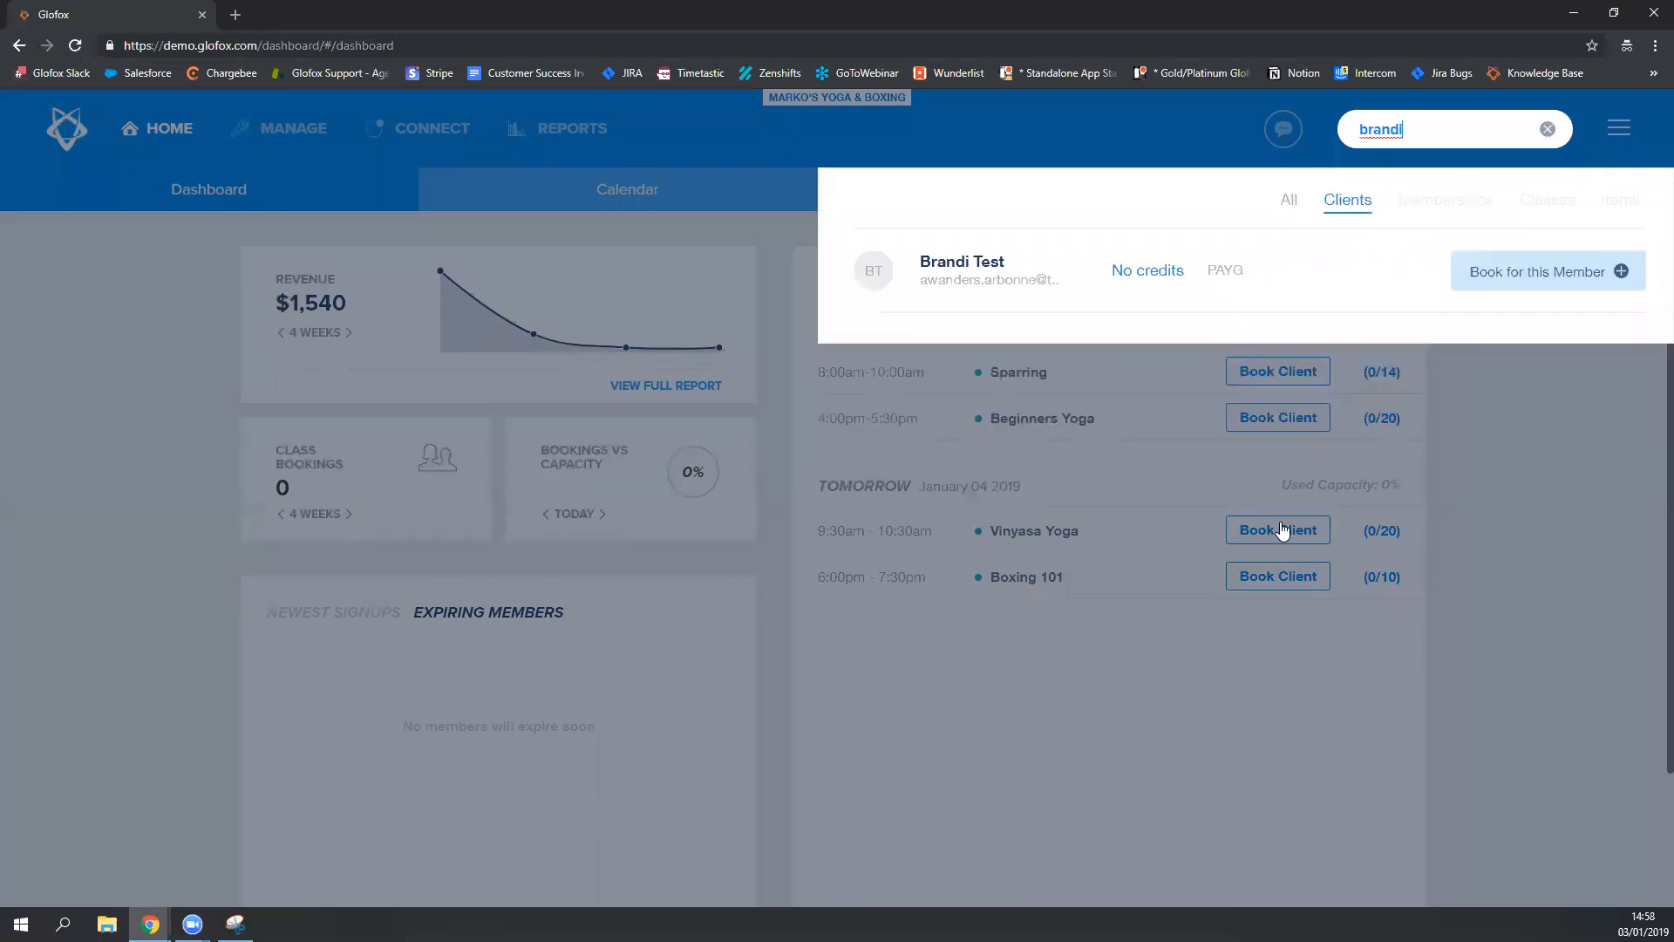
mouse_move(1318, 435)
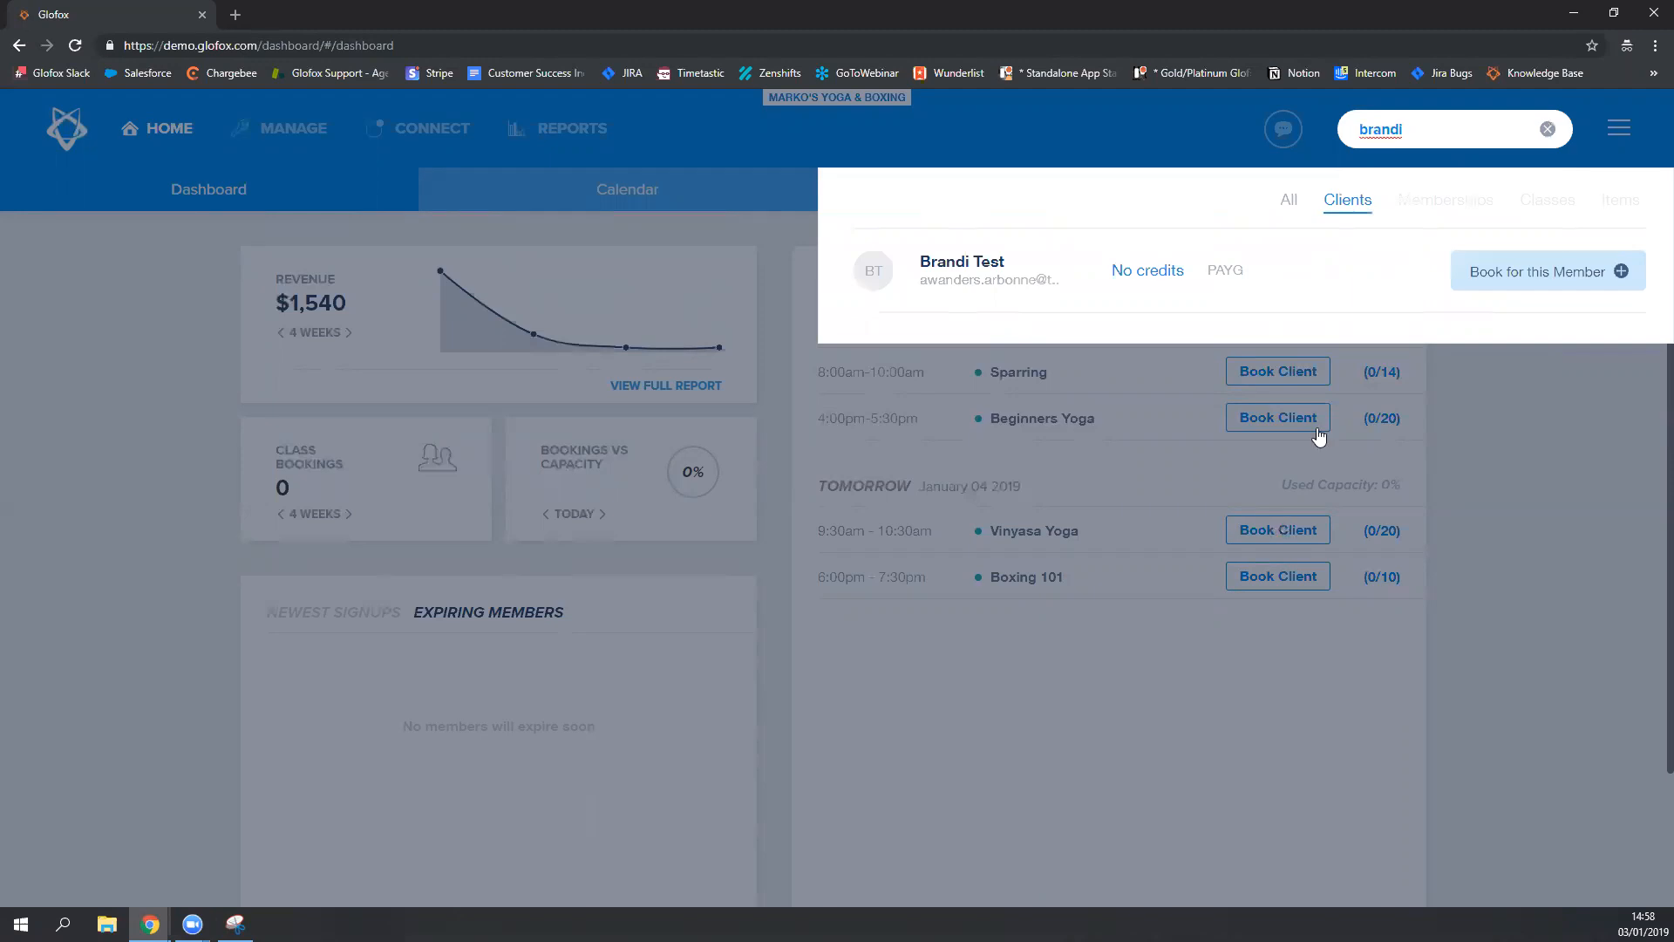
mouse_move(1552, 275)
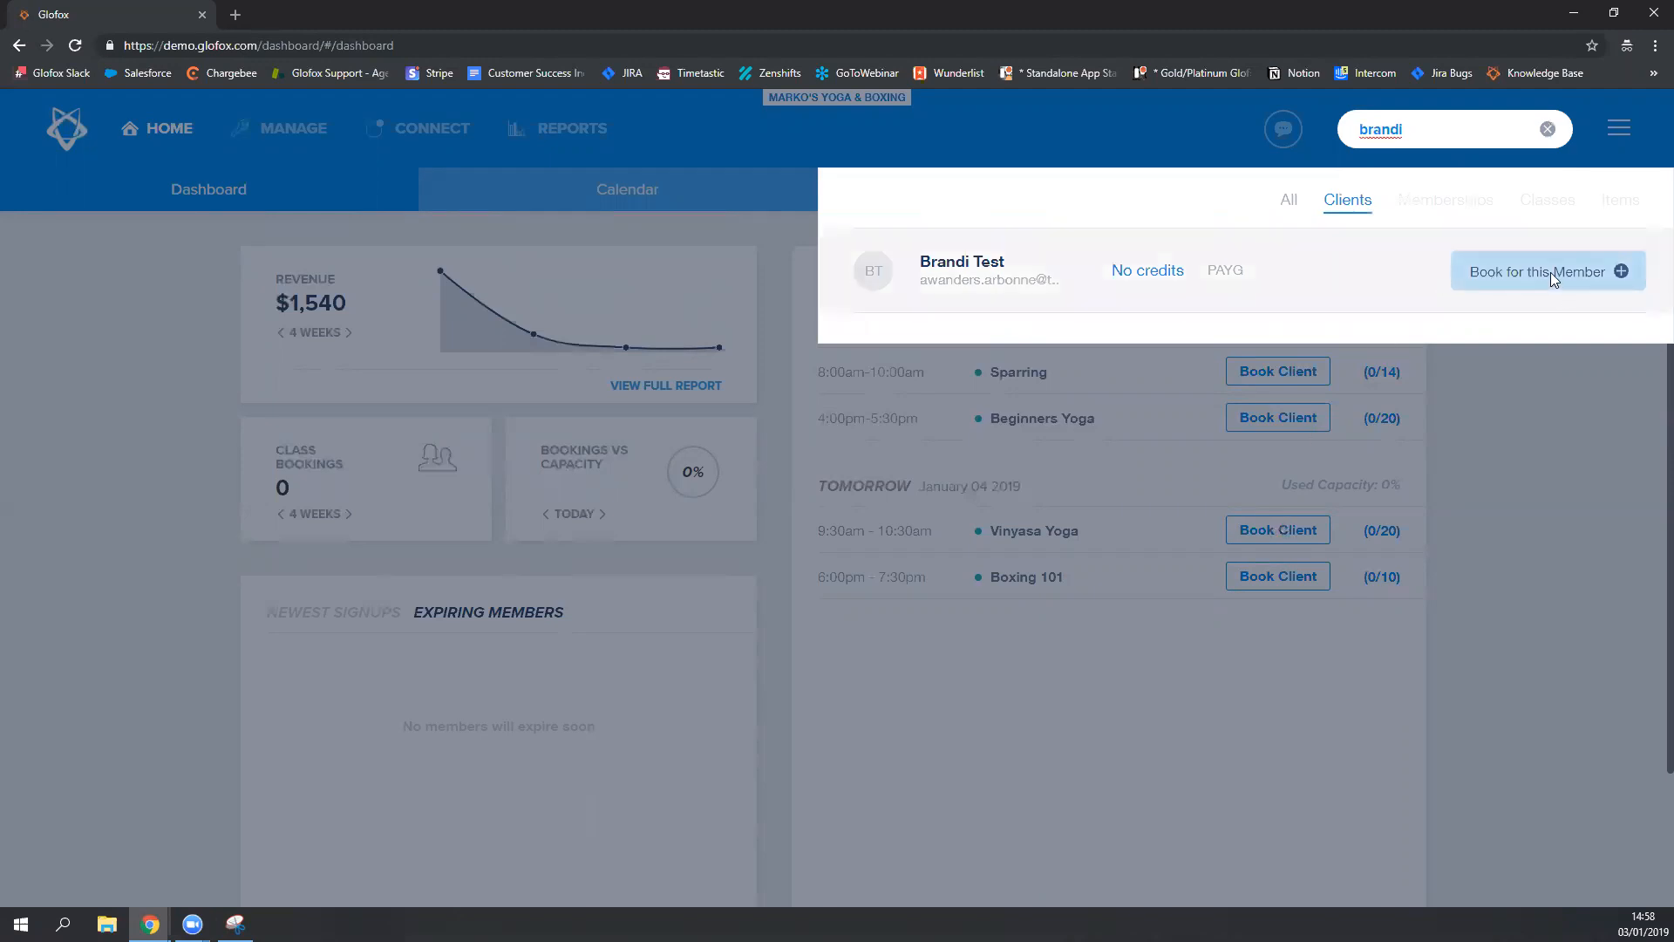
left_click(1548, 271)
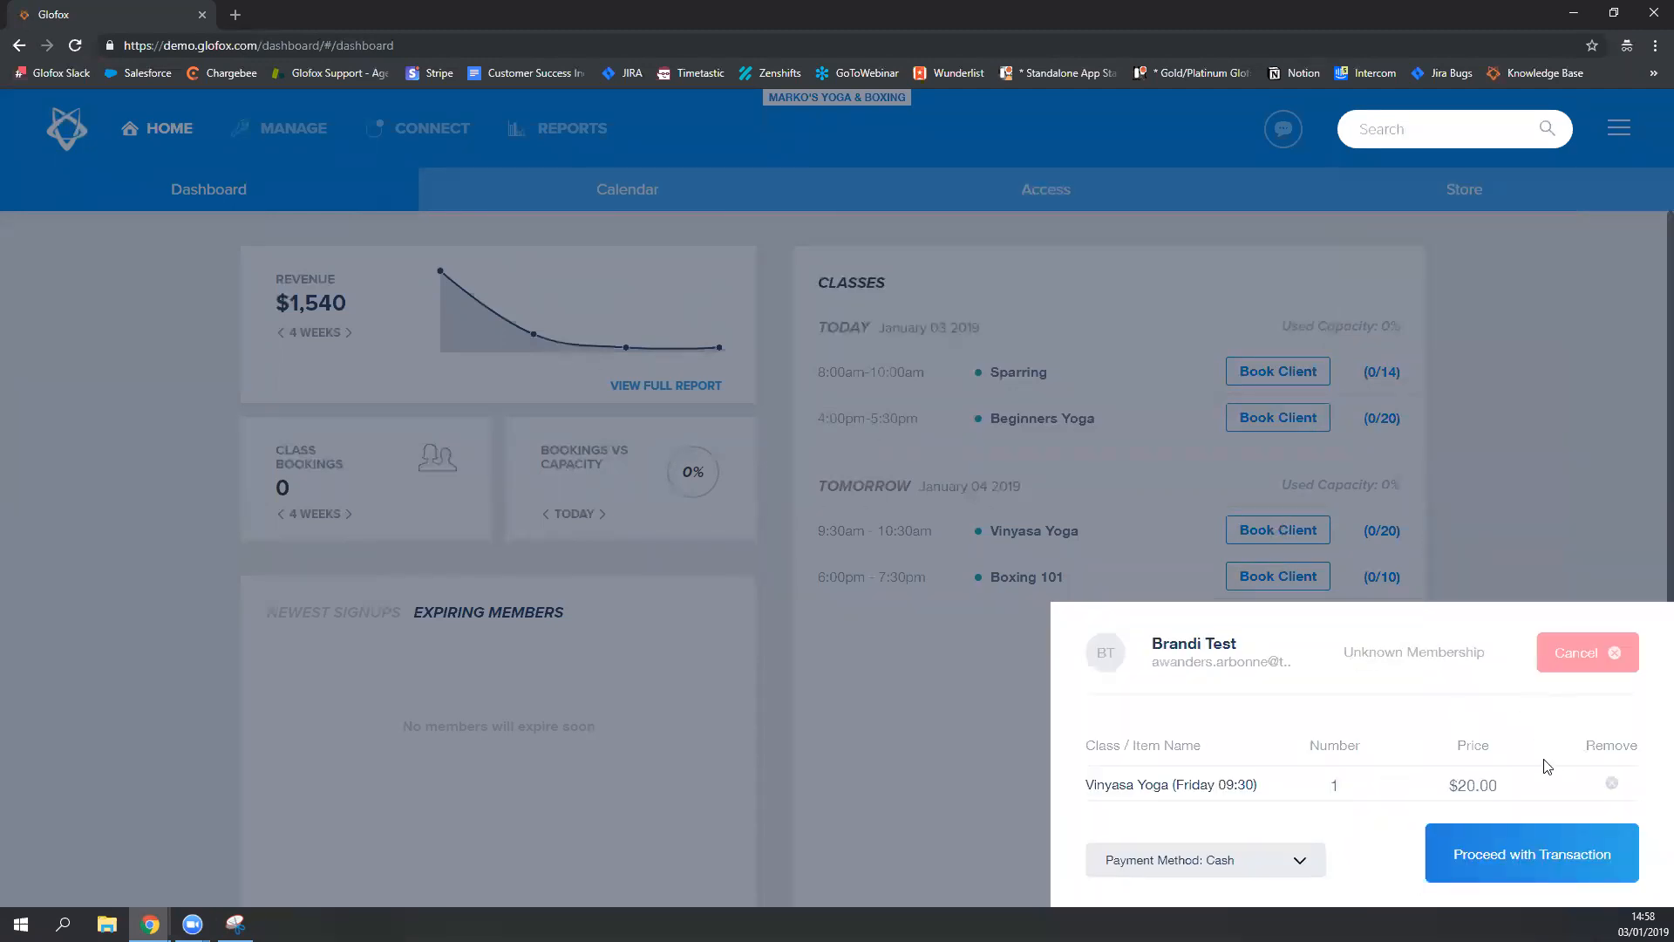
left_click(1588, 652)
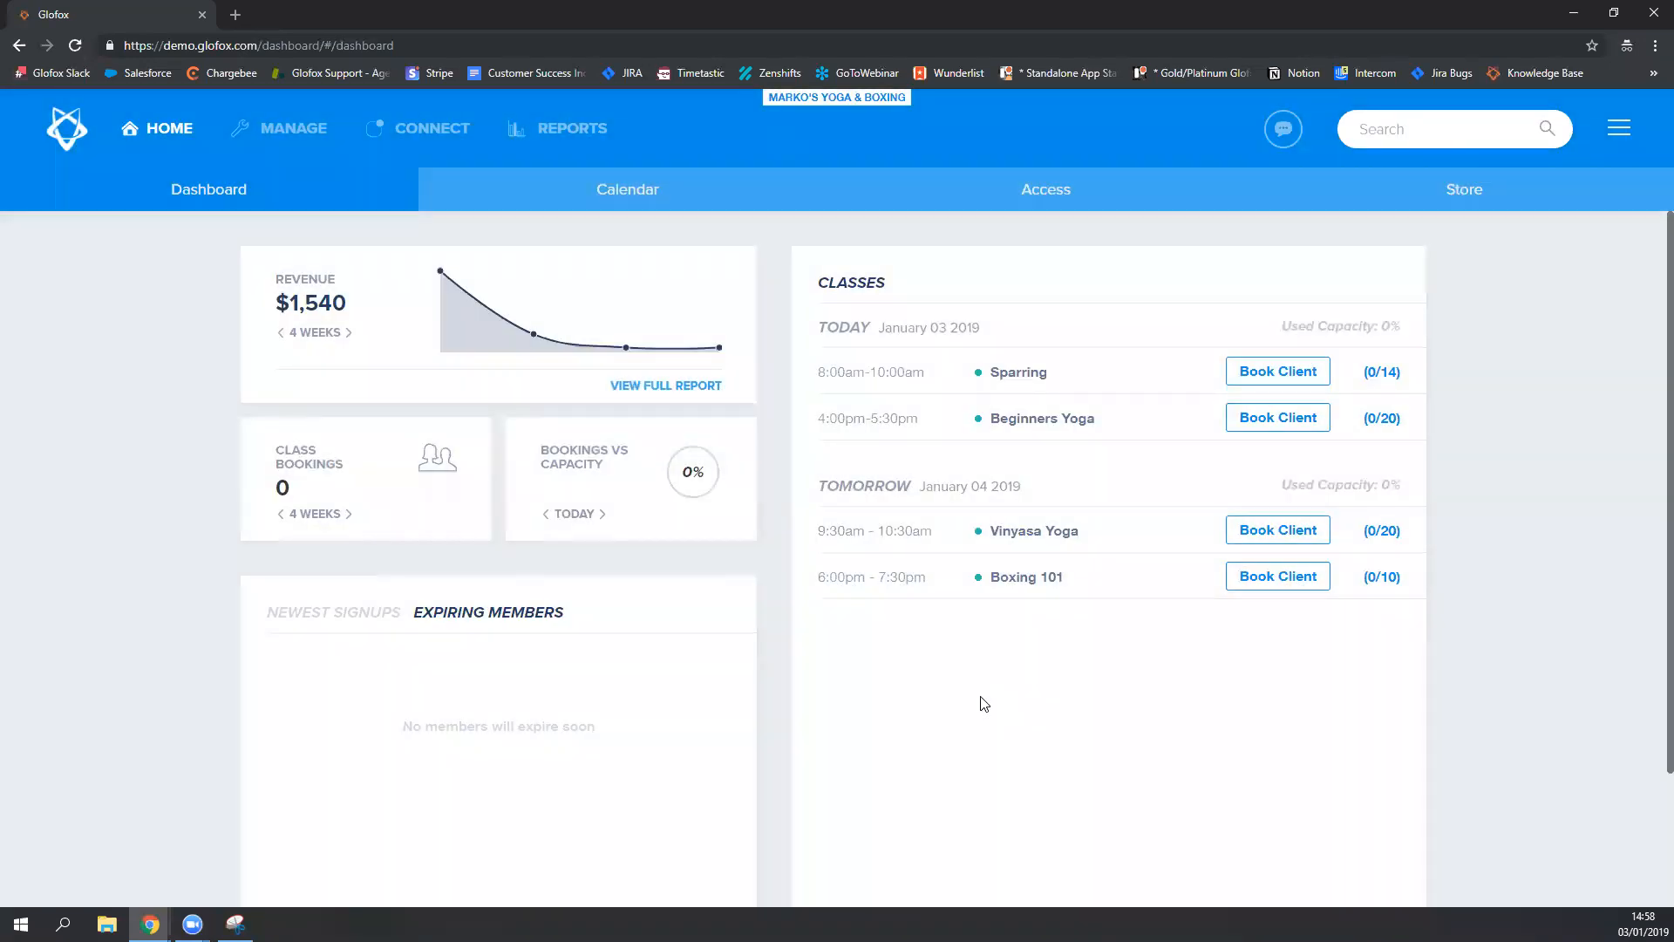
mouse_move(1034, 548)
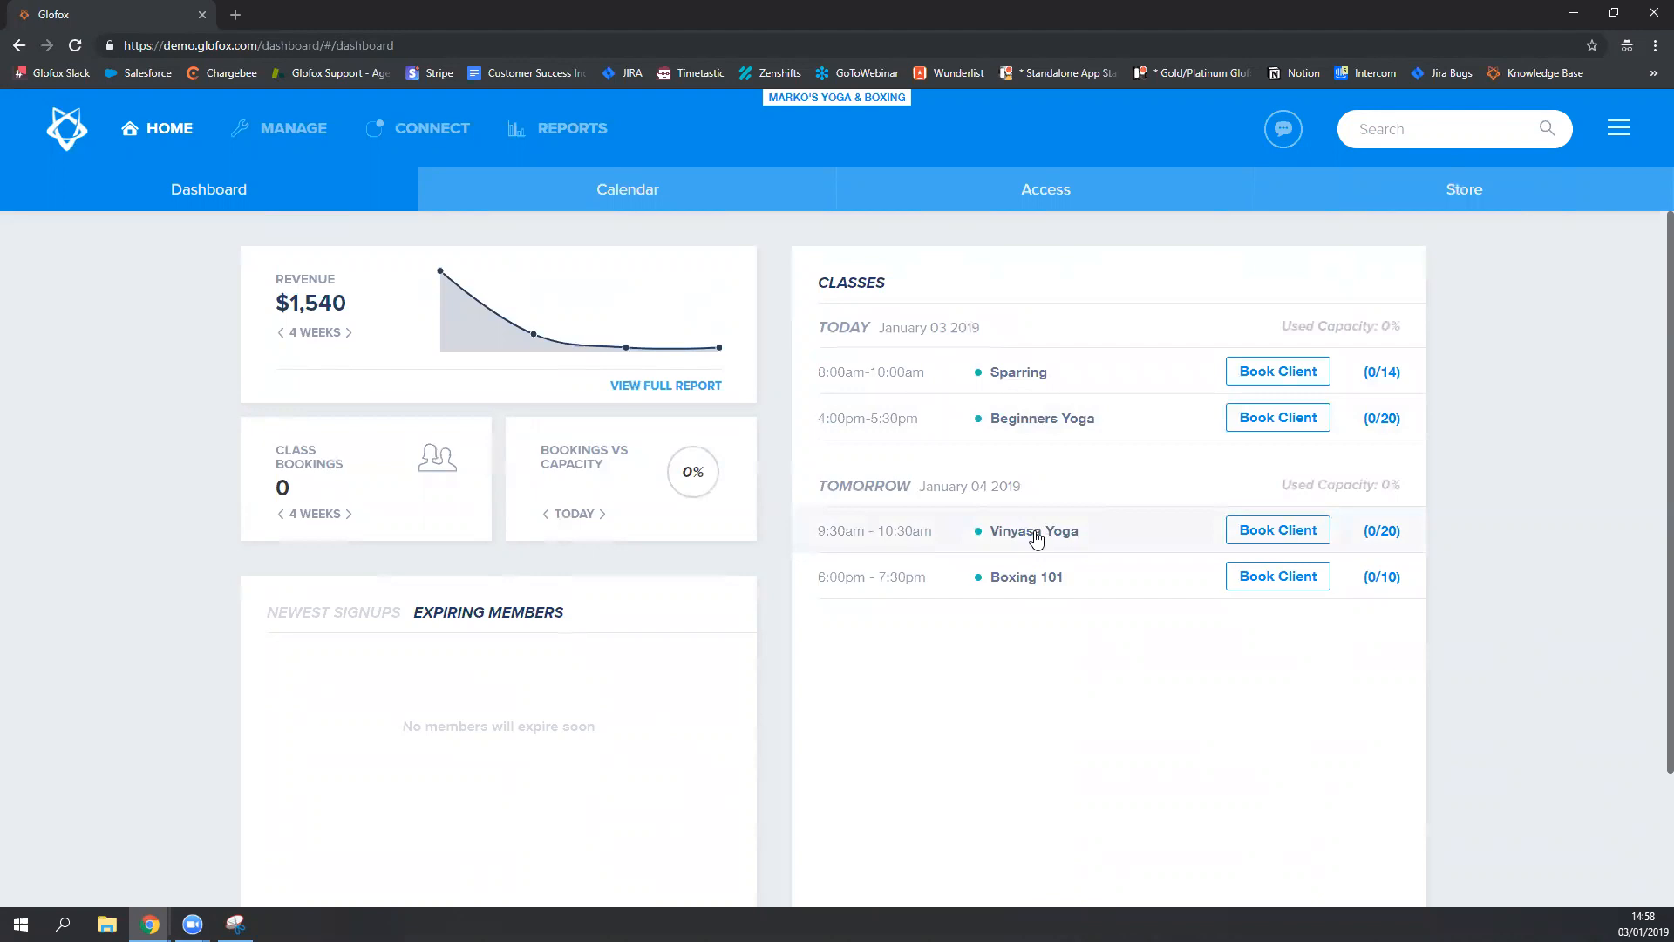
left_click(1034, 531)
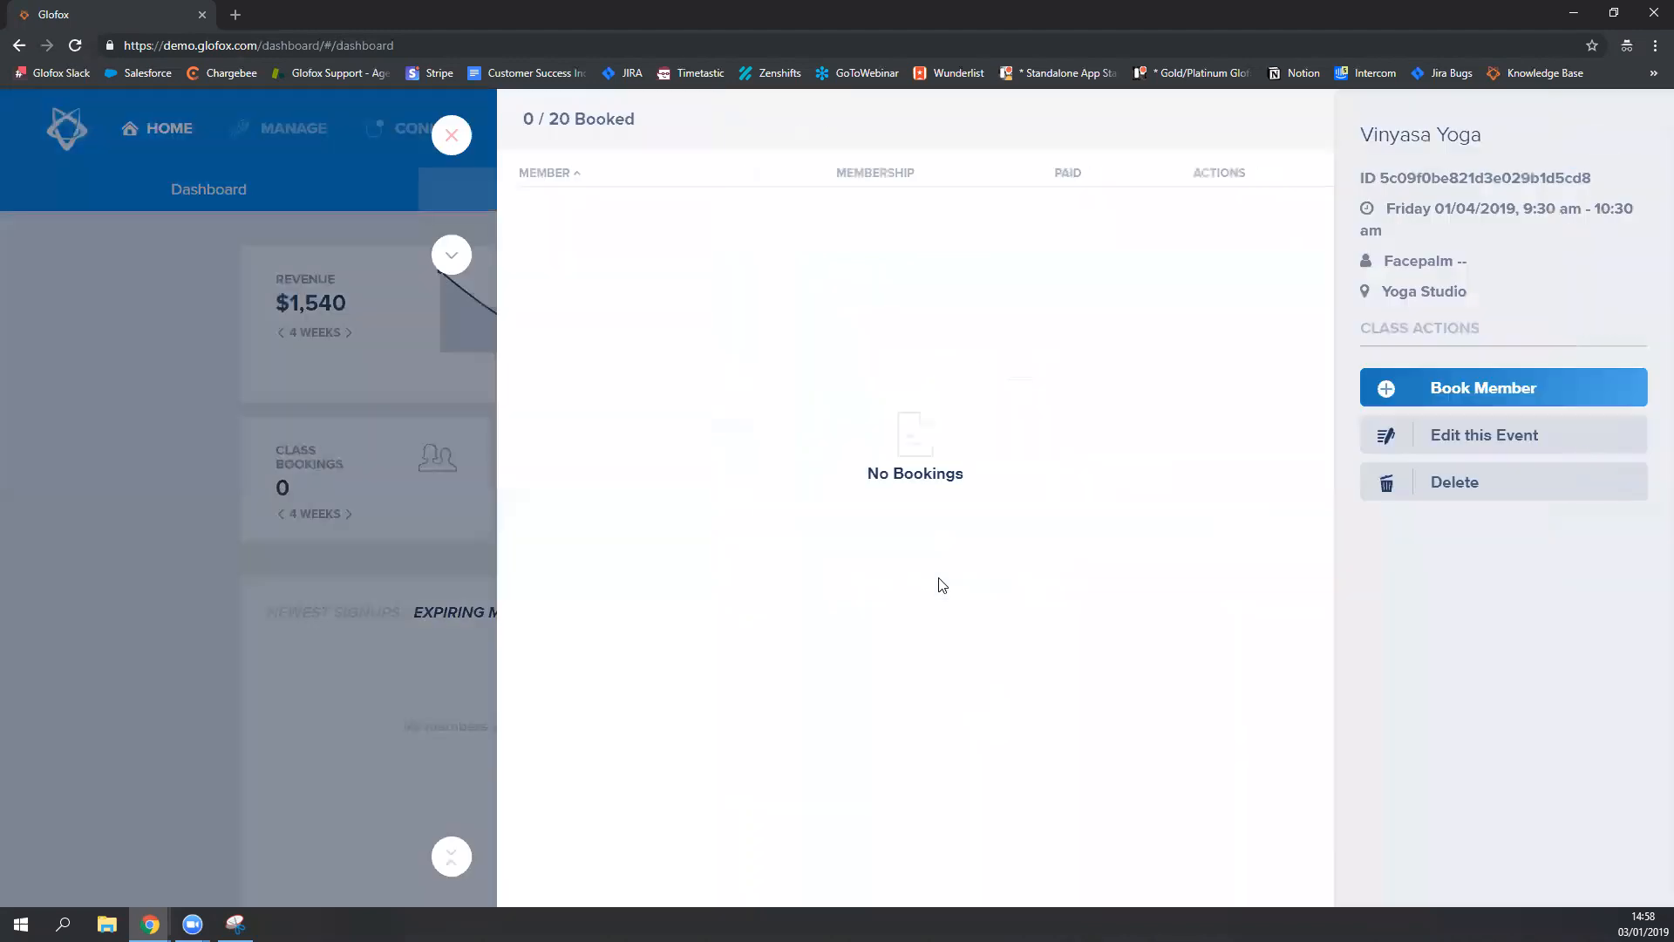
mouse_move(1016, 195)
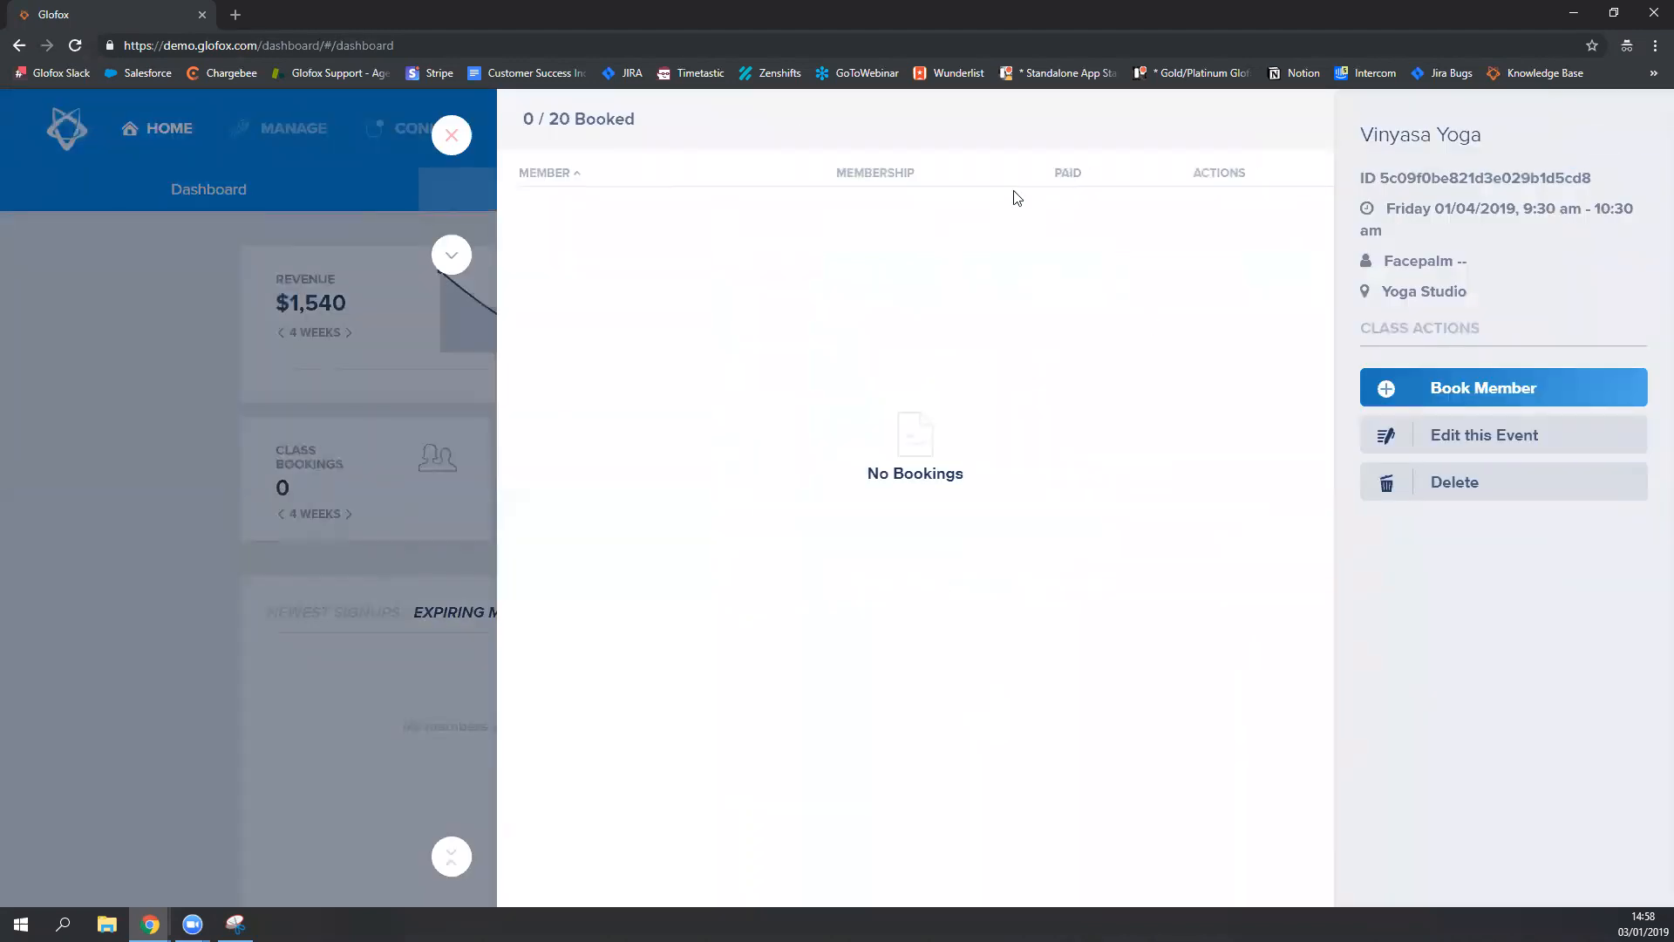
mouse_move(964, 503)
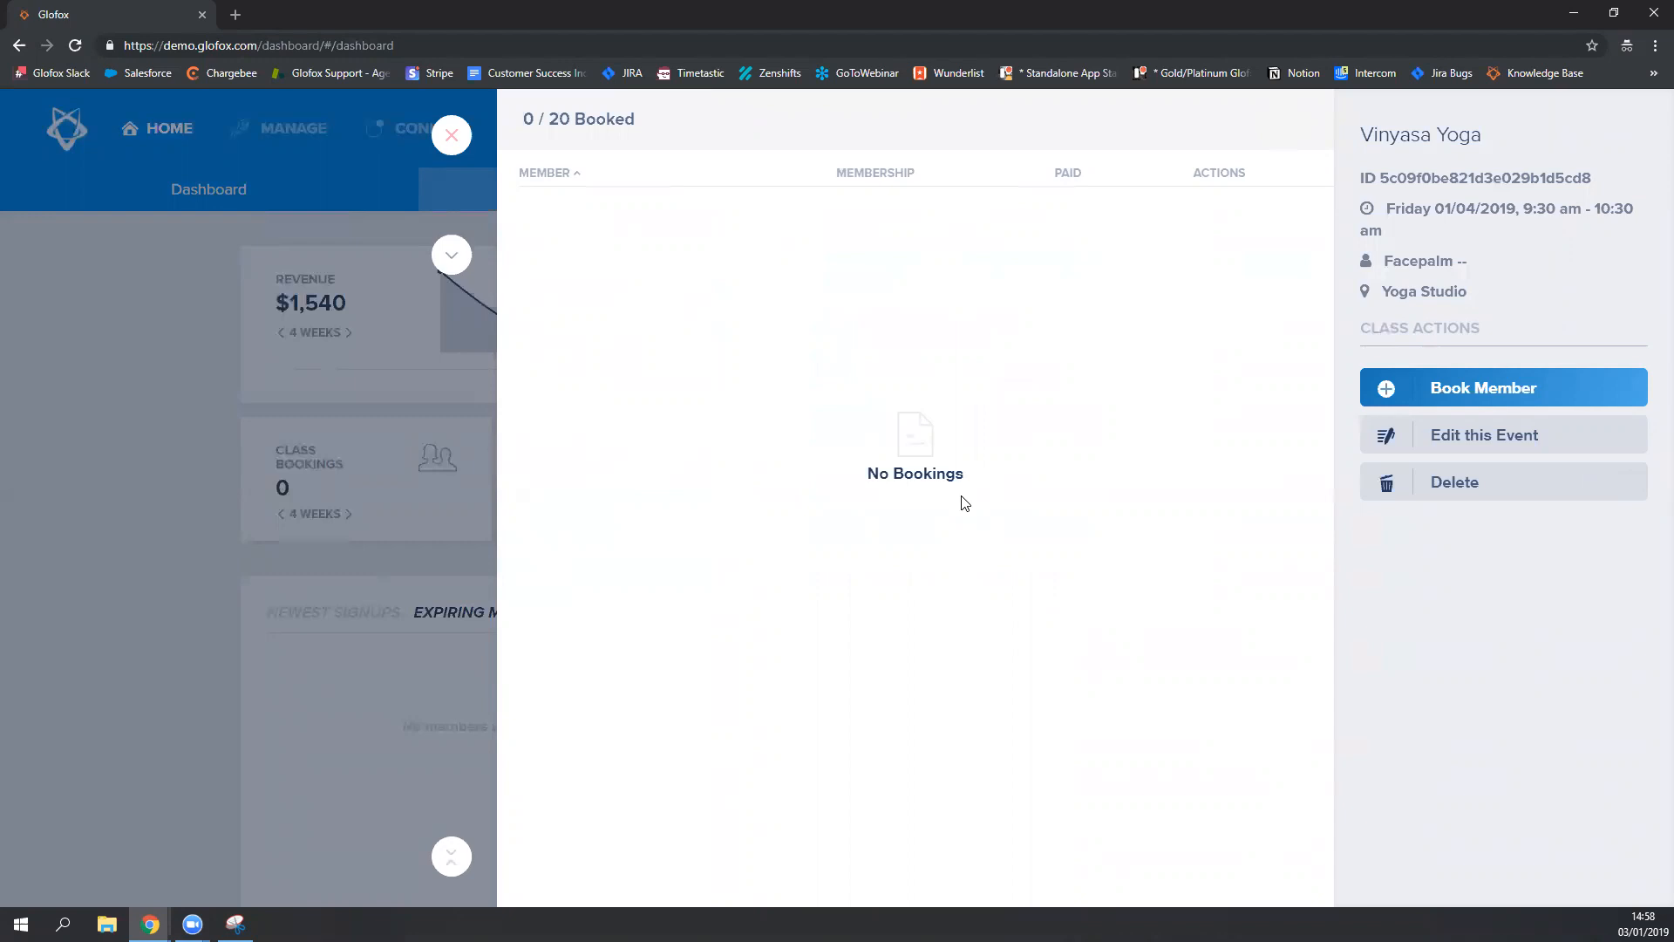
mouse_move(366, 288)
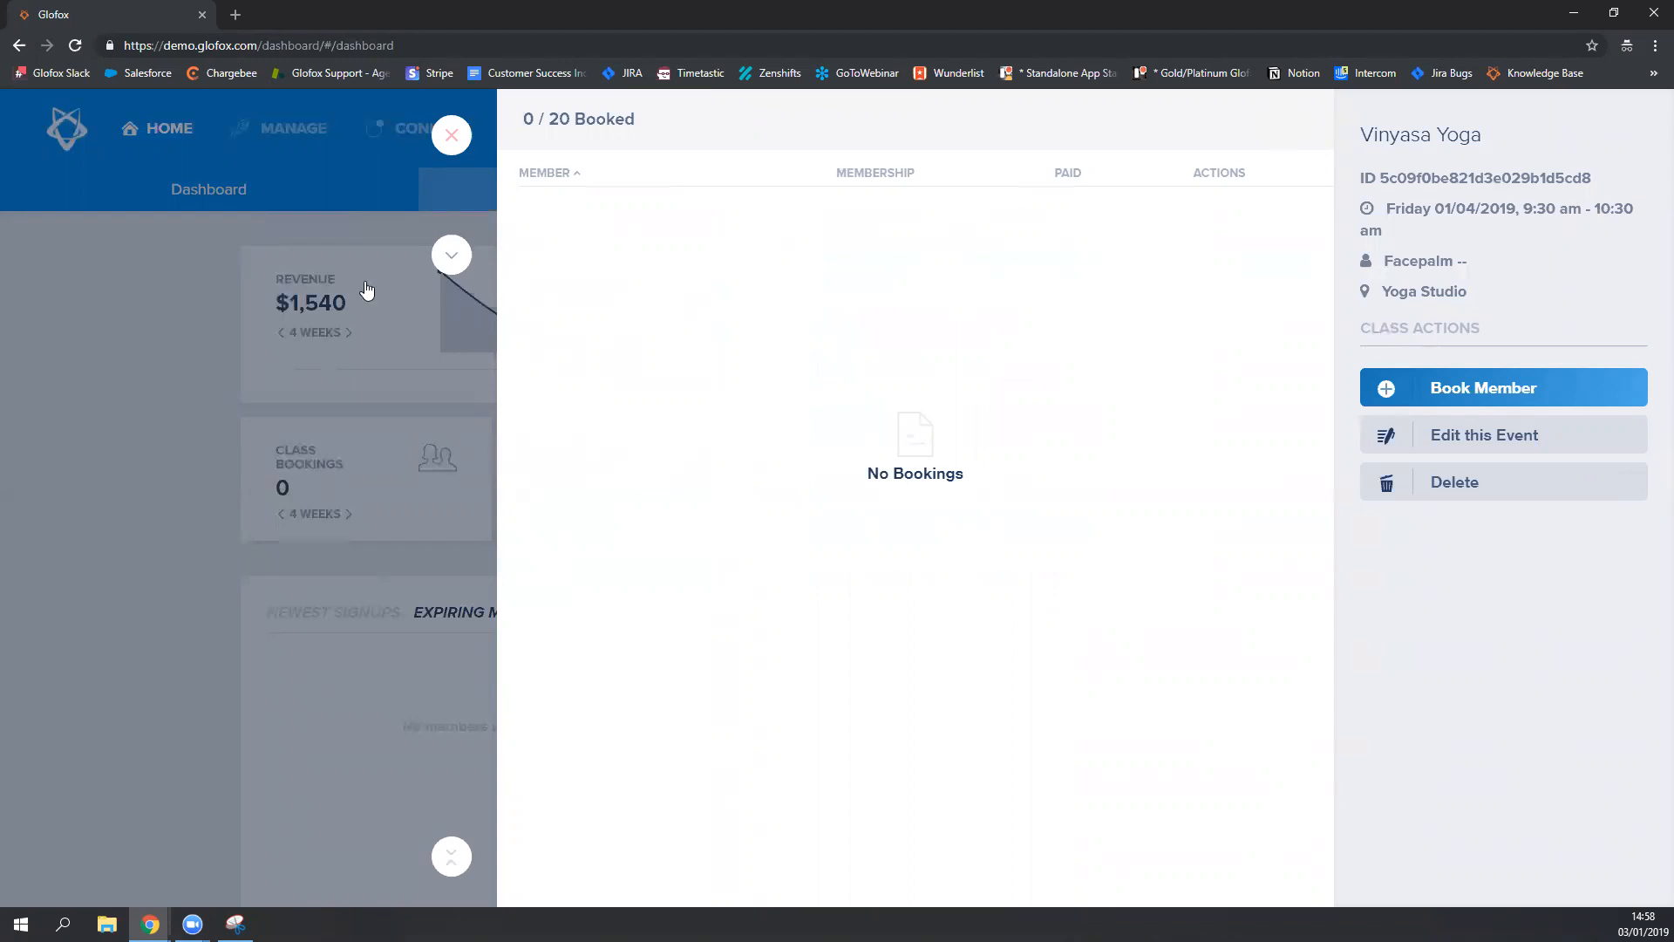
left_click(451, 135)
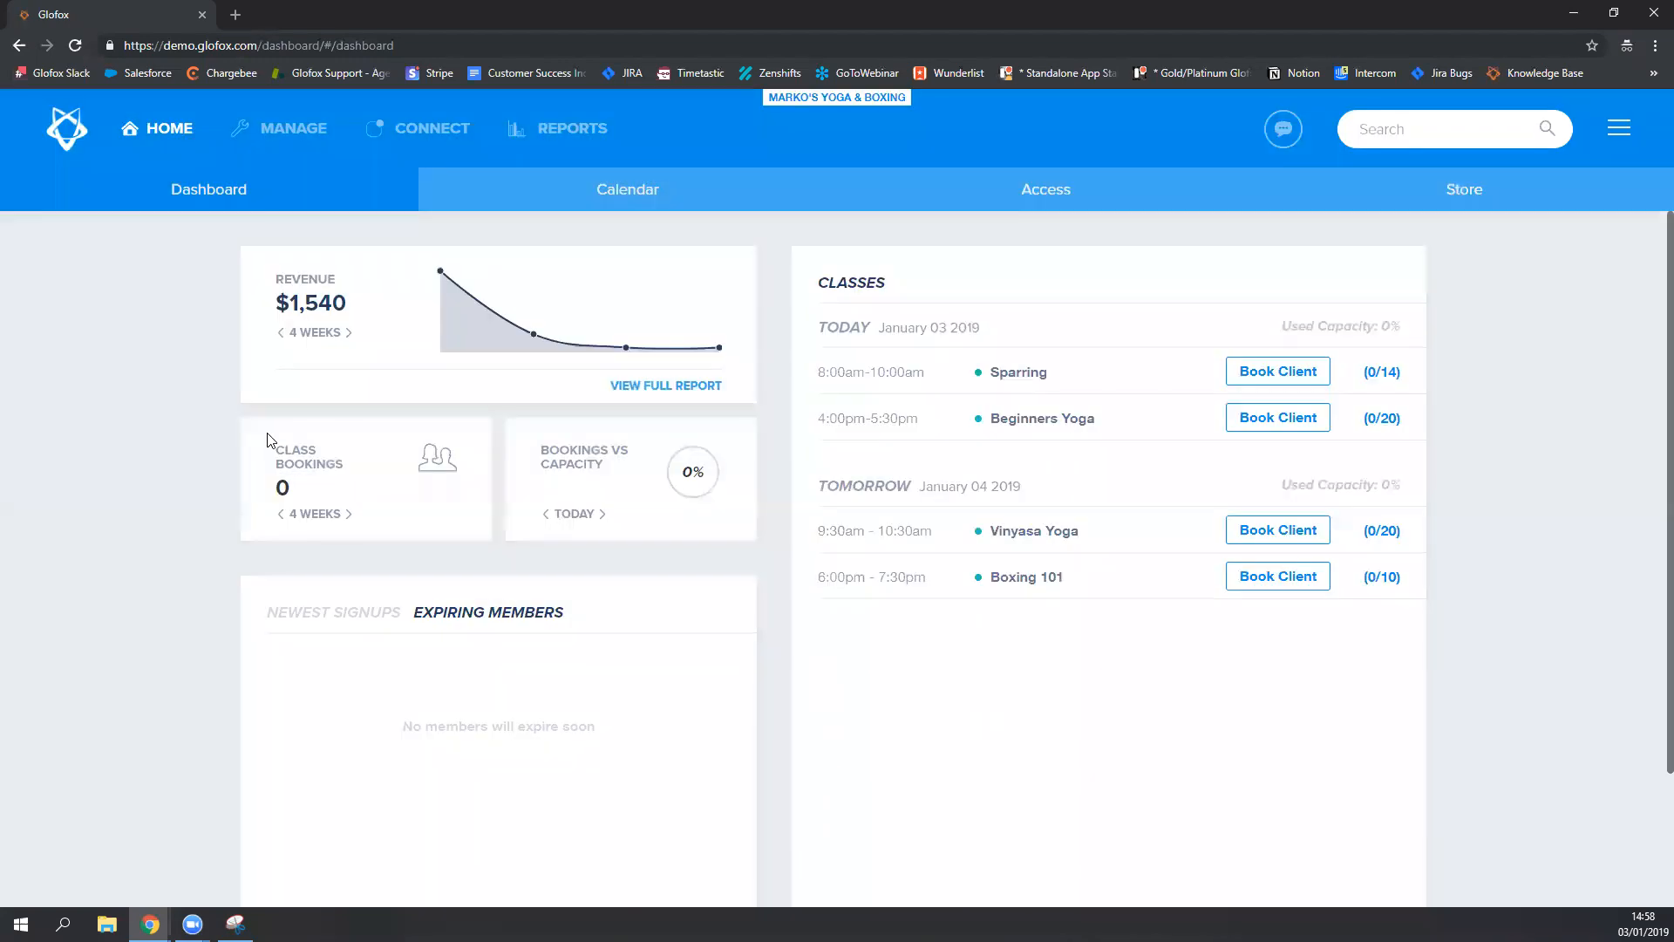